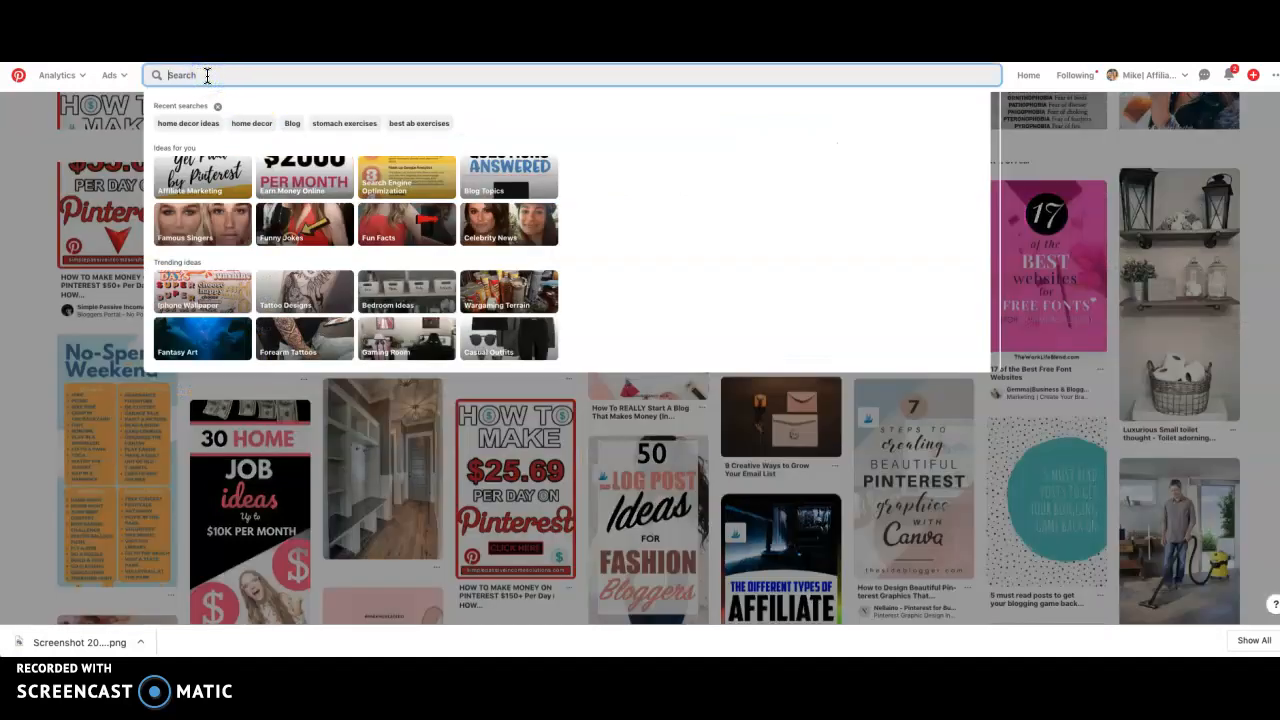
# Search Pinterest for "home decor ideas" to bring up matching home decor pins.
pyautogui.write('home decor ideas')
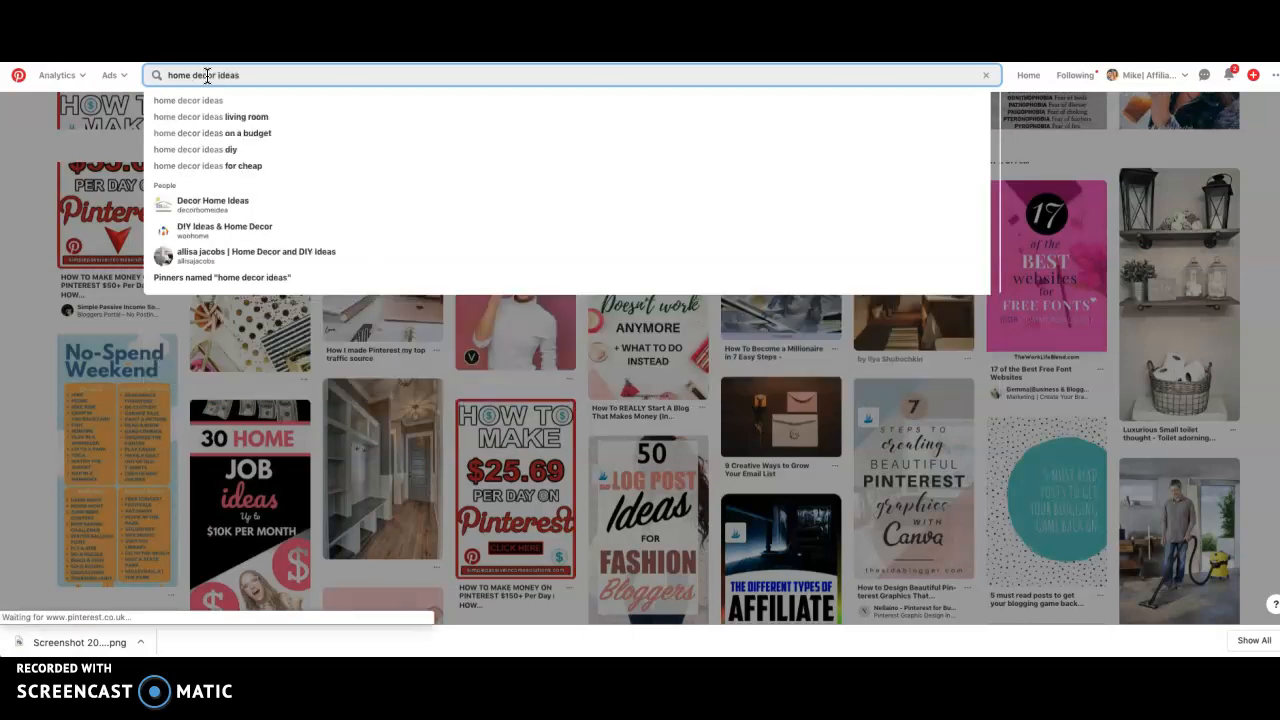
pyautogui.press('Enter')
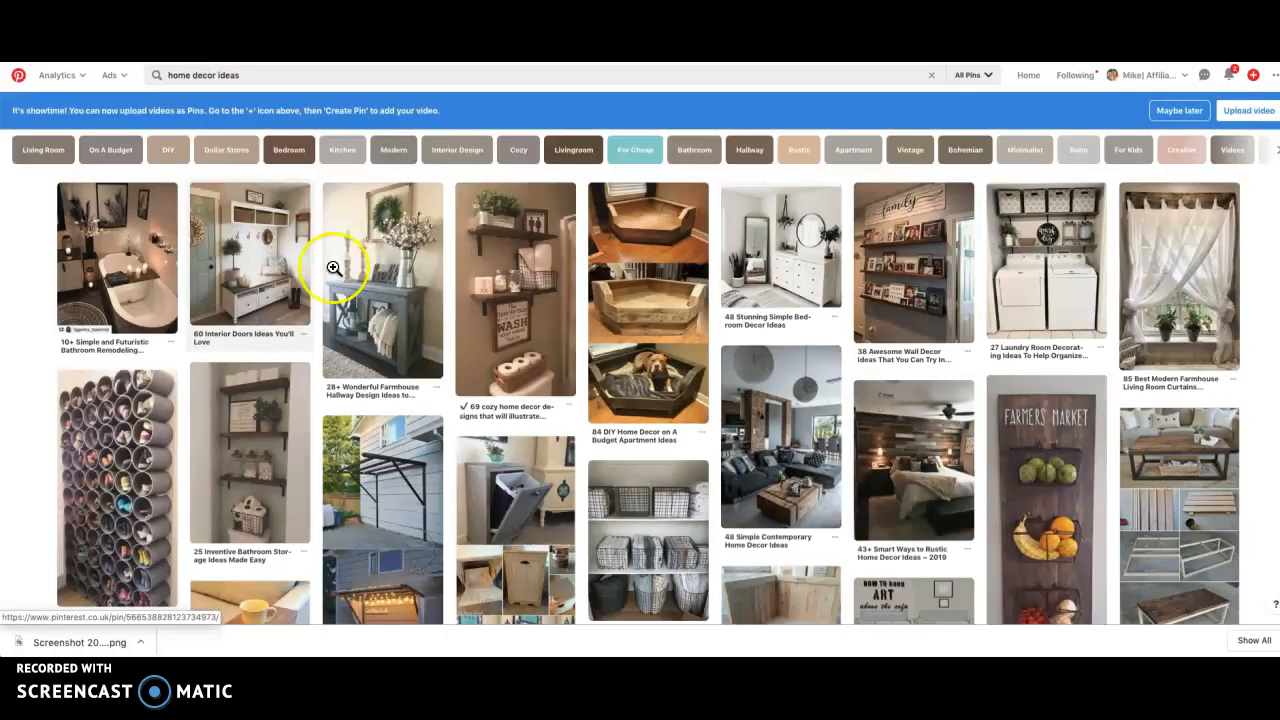
pyautogui.moveTo(140, 488)
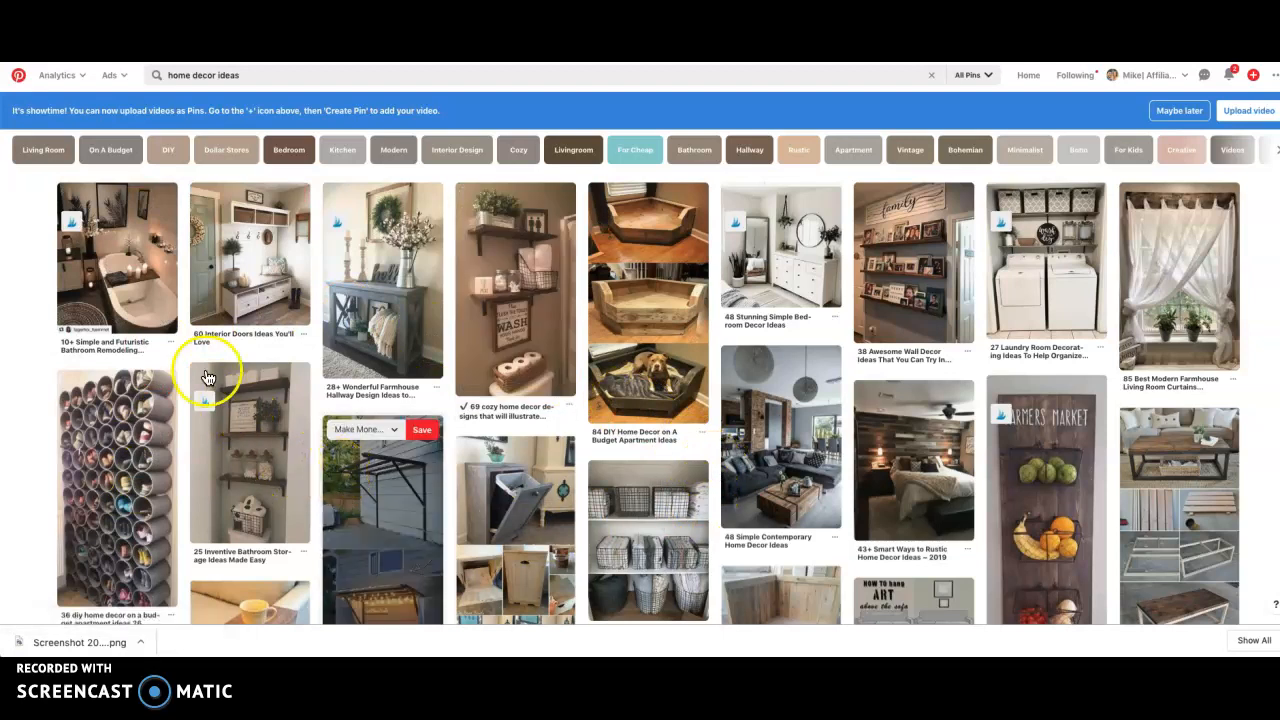
pyautogui.moveTo(148, 290)
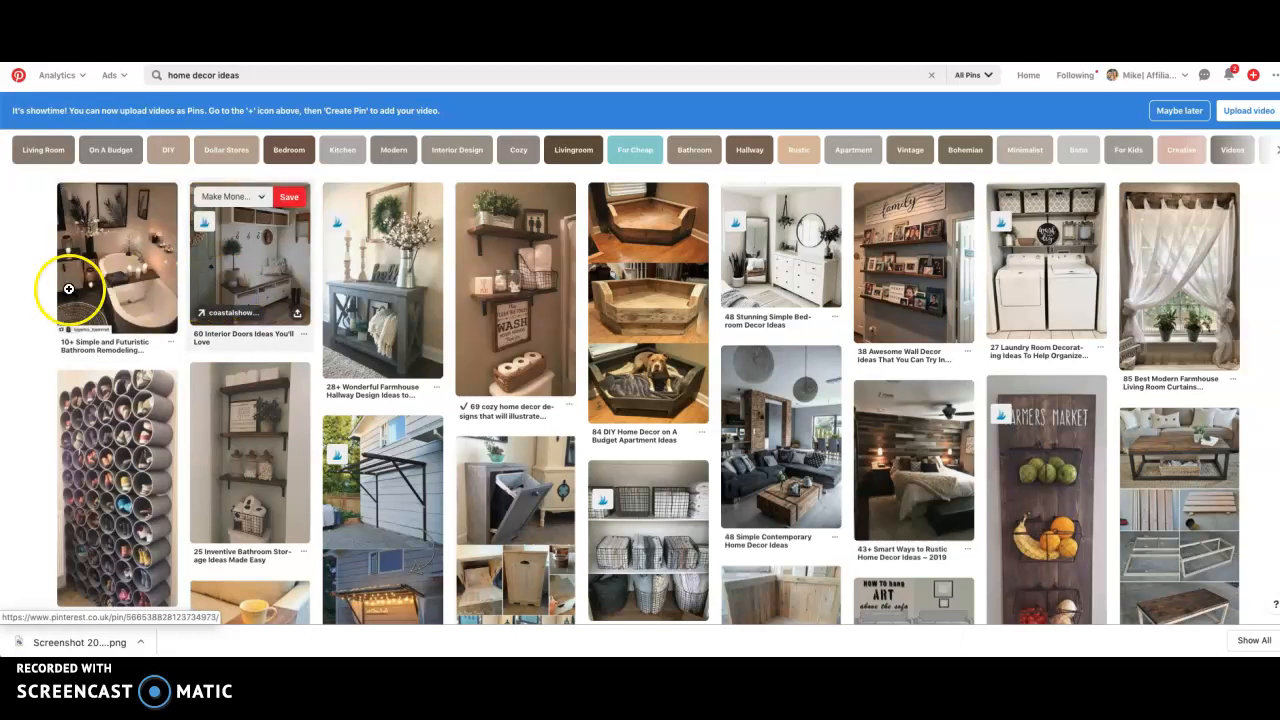
pyautogui.click(116, 270)
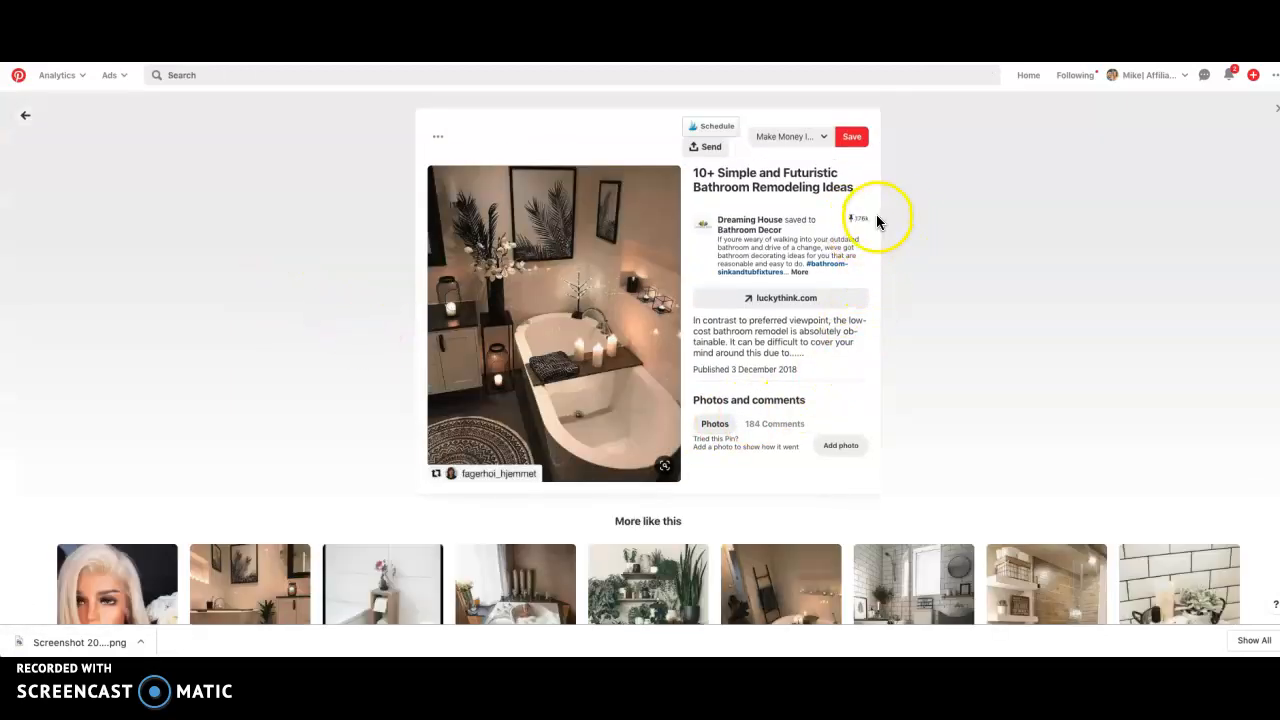
pyautogui.moveTo(24, 126)
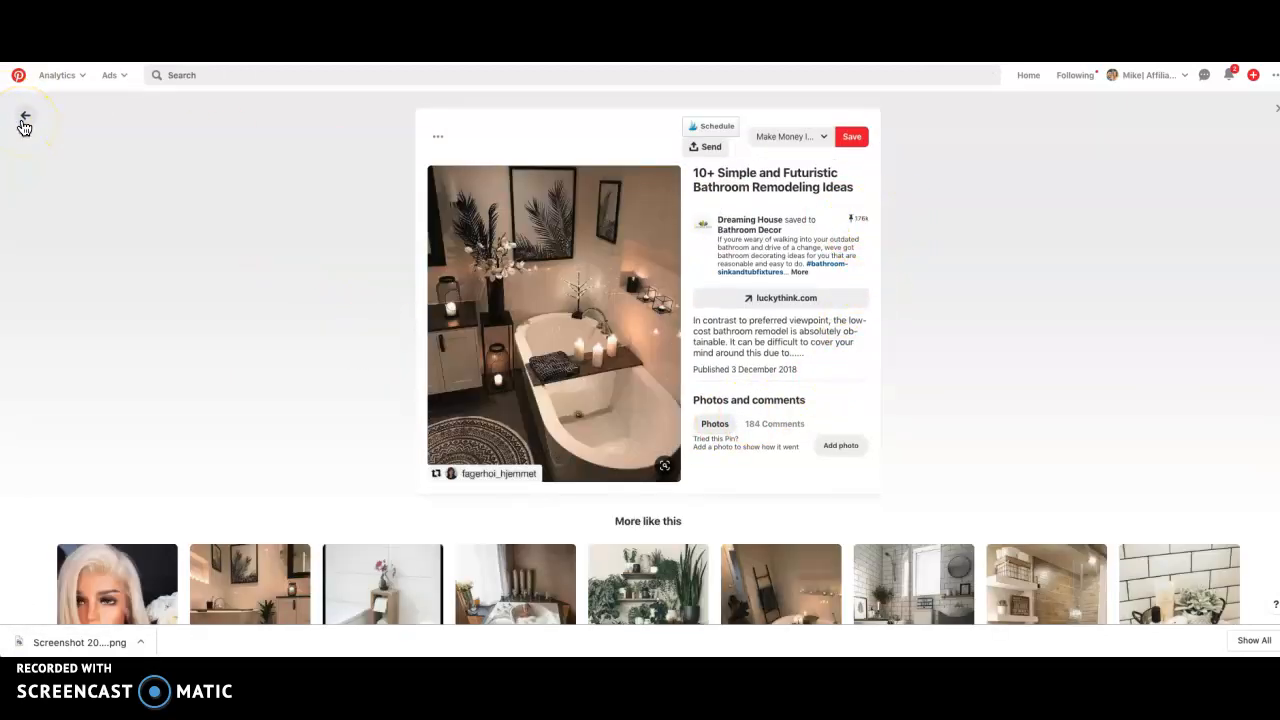
pyautogui.click(24, 114)
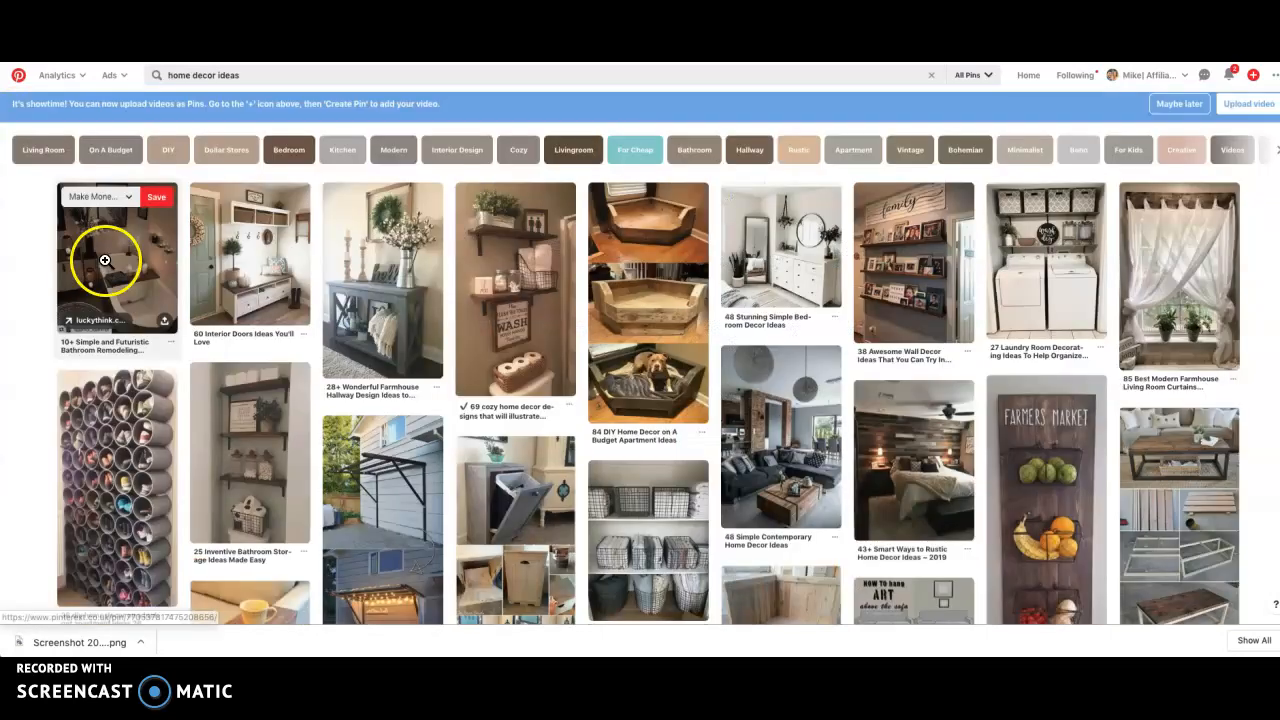
pyautogui.click(248, 276)
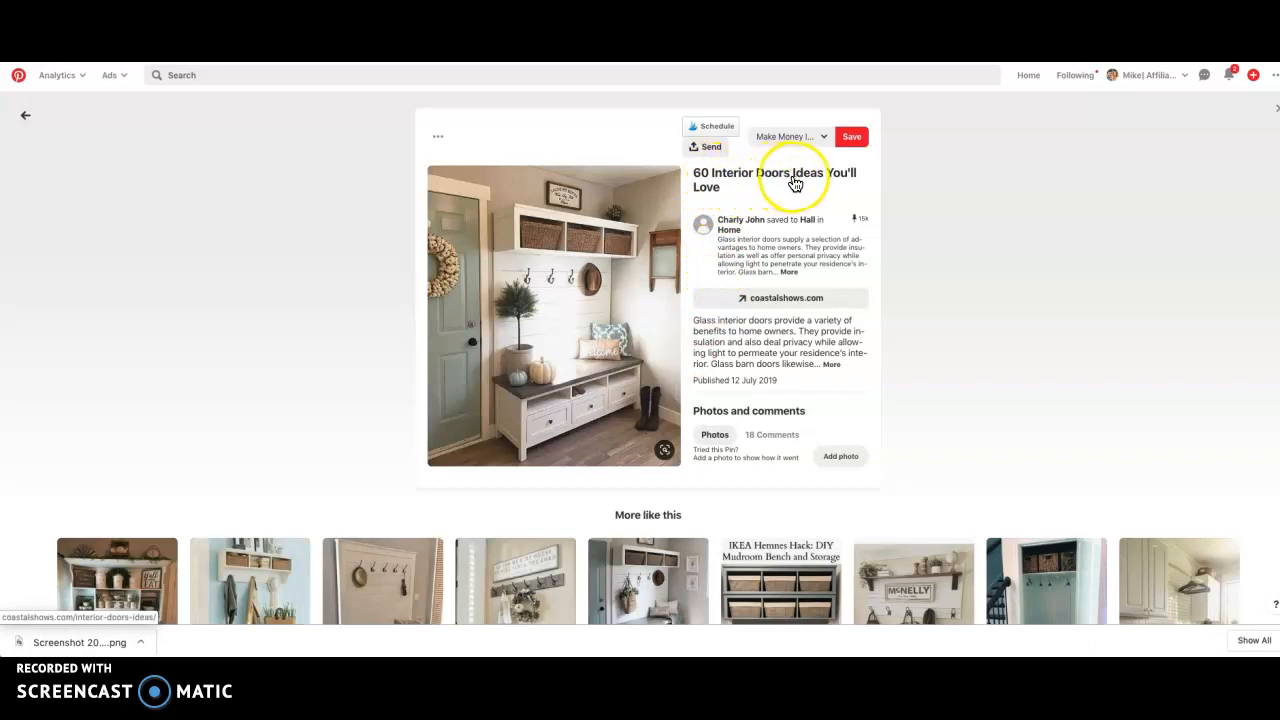
pyautogui.moveTo(704, 204)
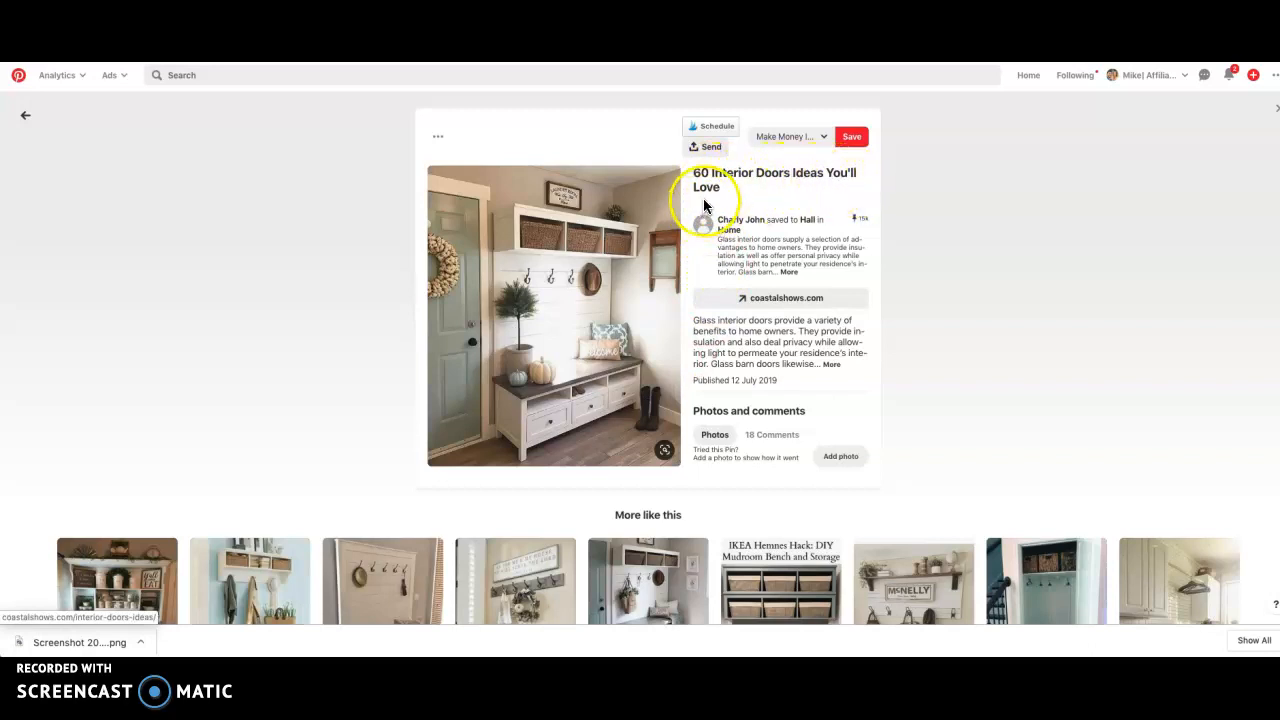
pyautogui.moveTo(866, 228)
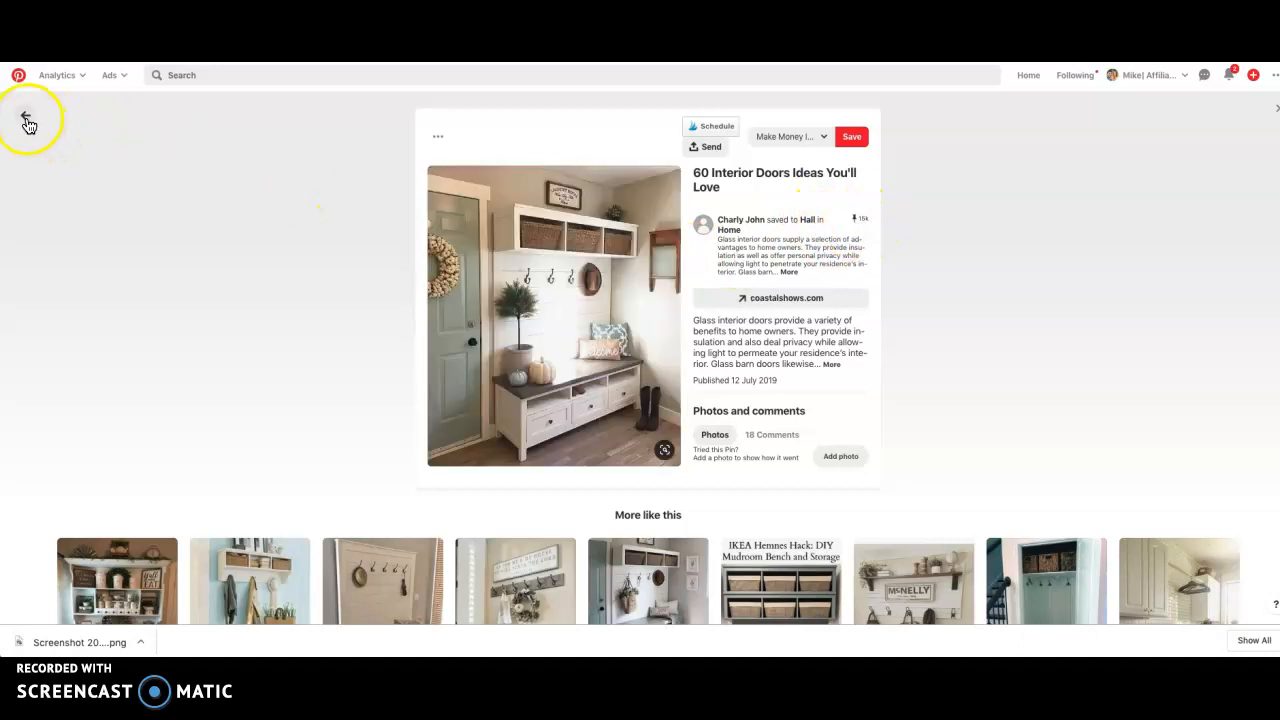
pyautogui.click(24, 118)
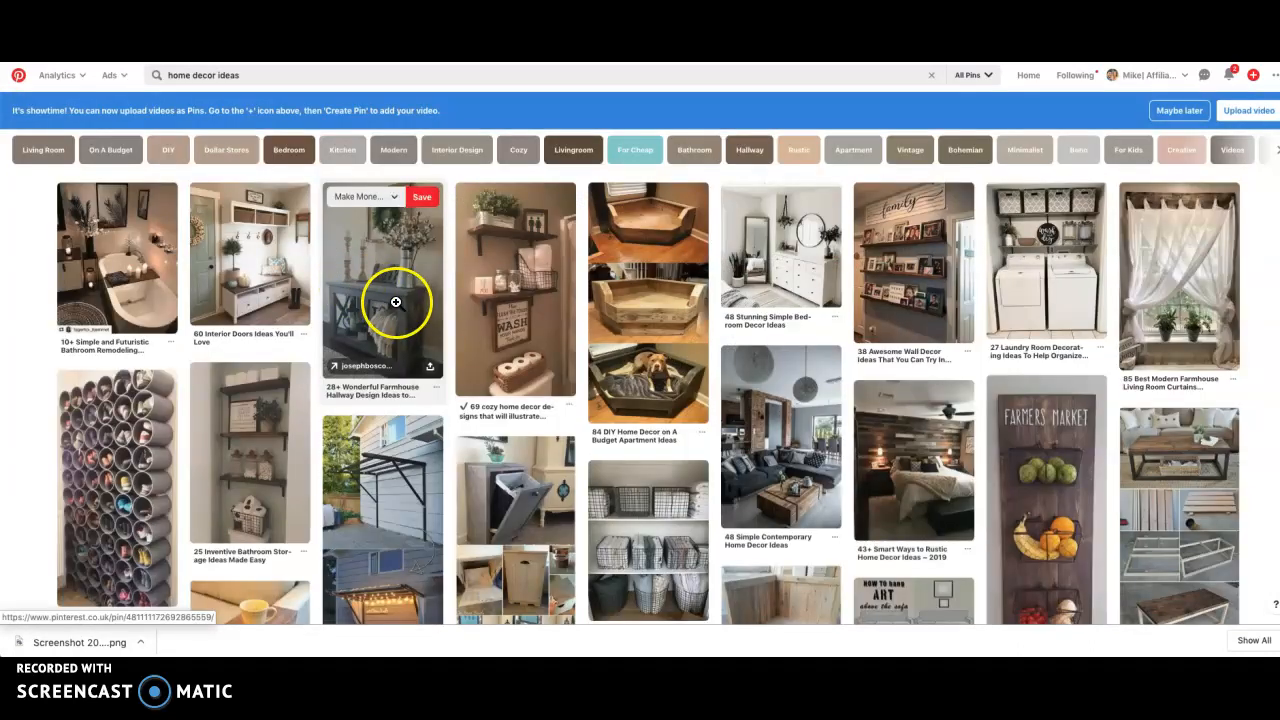
pyautogui.click(396, 302)
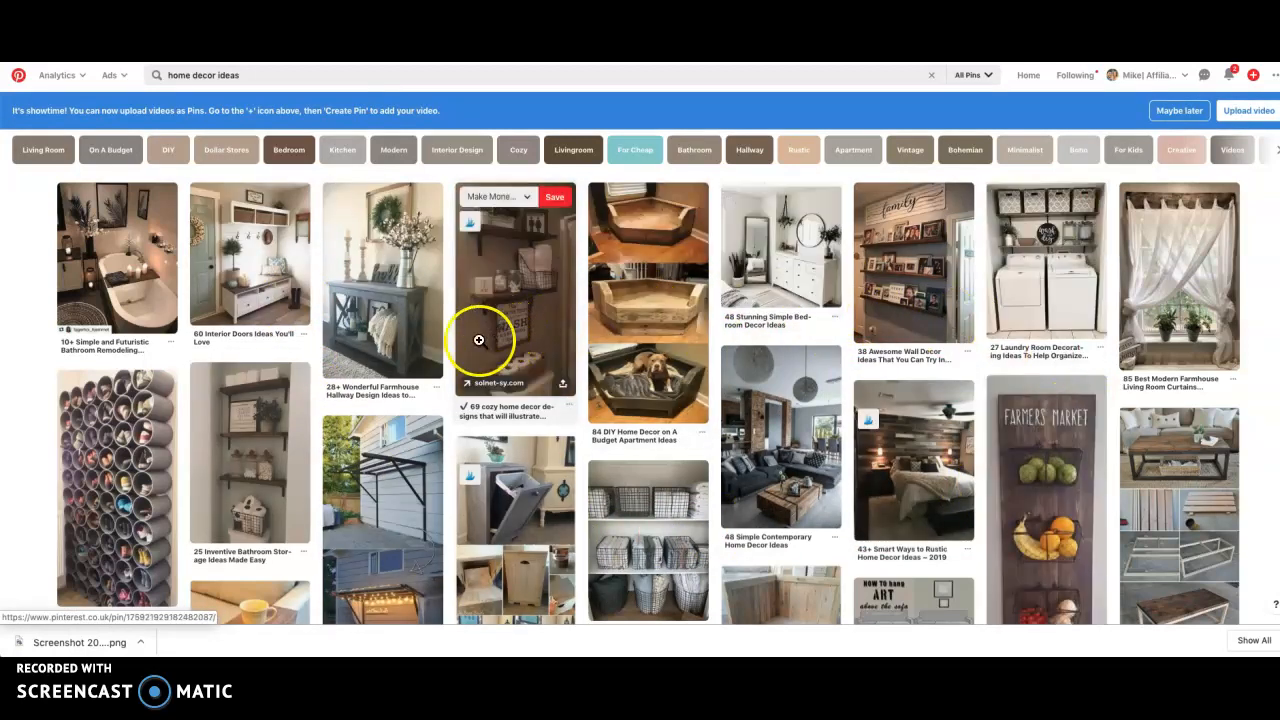
pyautogui.moveTo(404, 424)
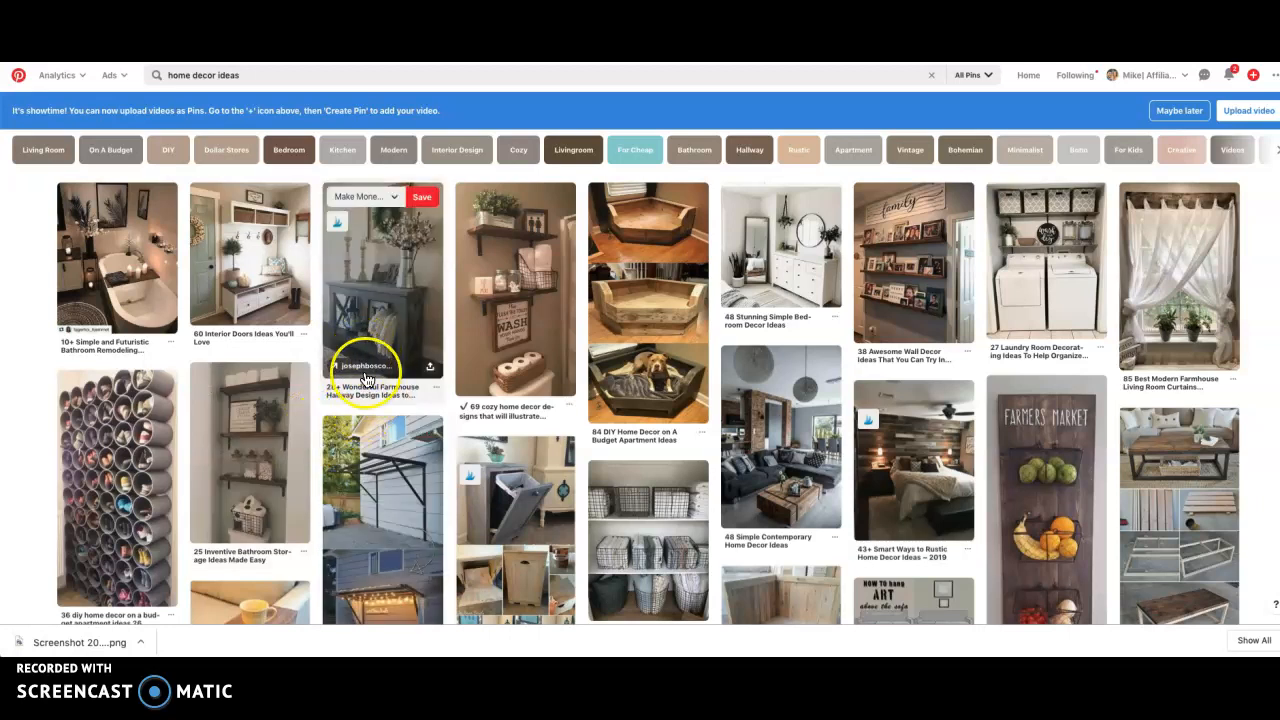
pyautogui.moveTo(396, 364)
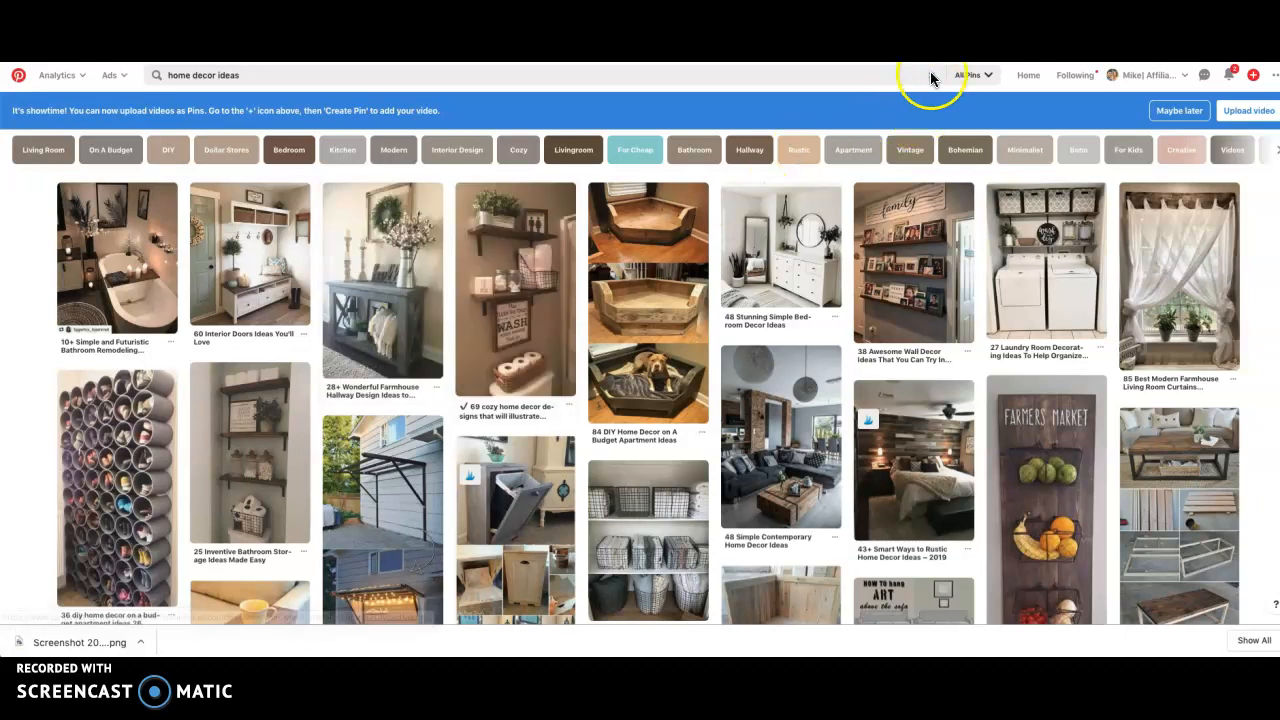
pyautogui.click(896, 76)
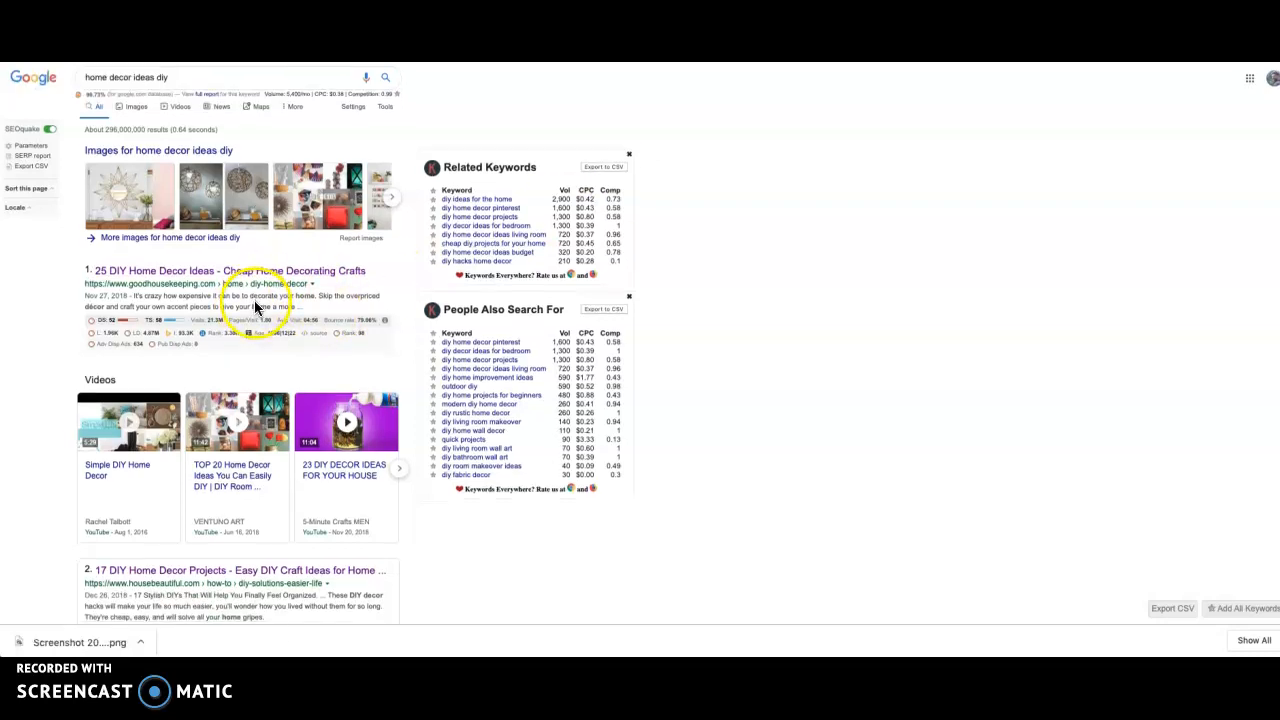
# Scroll the Google results for "home decor ideas diy" to reveal DIY videos and project articles.
pyautogui.scroll(-3)
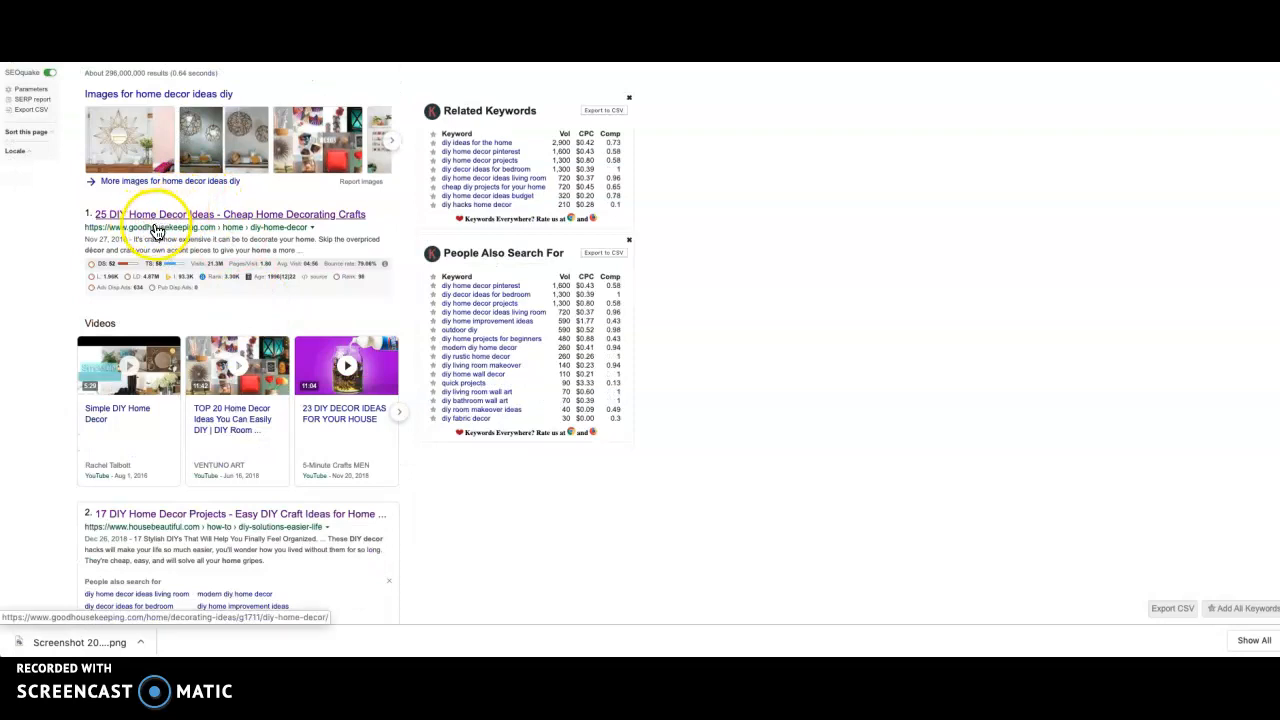
pyautogui.scroll(-3)
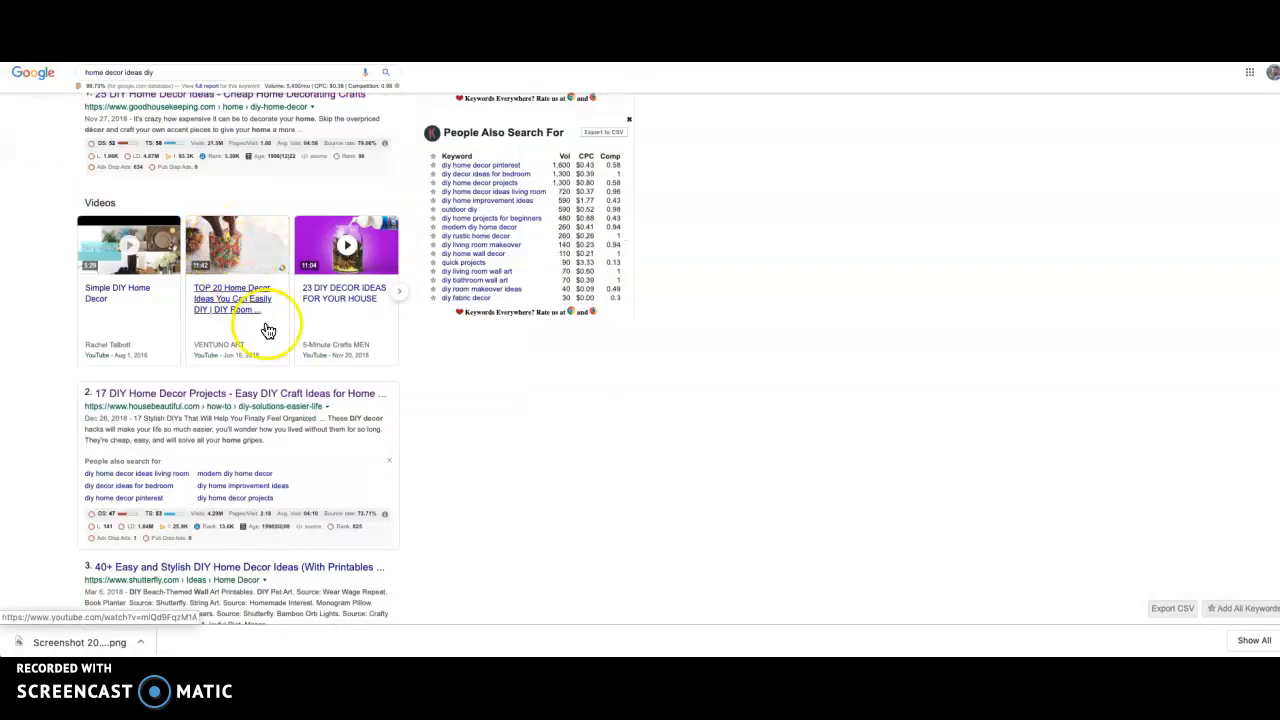
pyautogui.moveTo(228, 408)
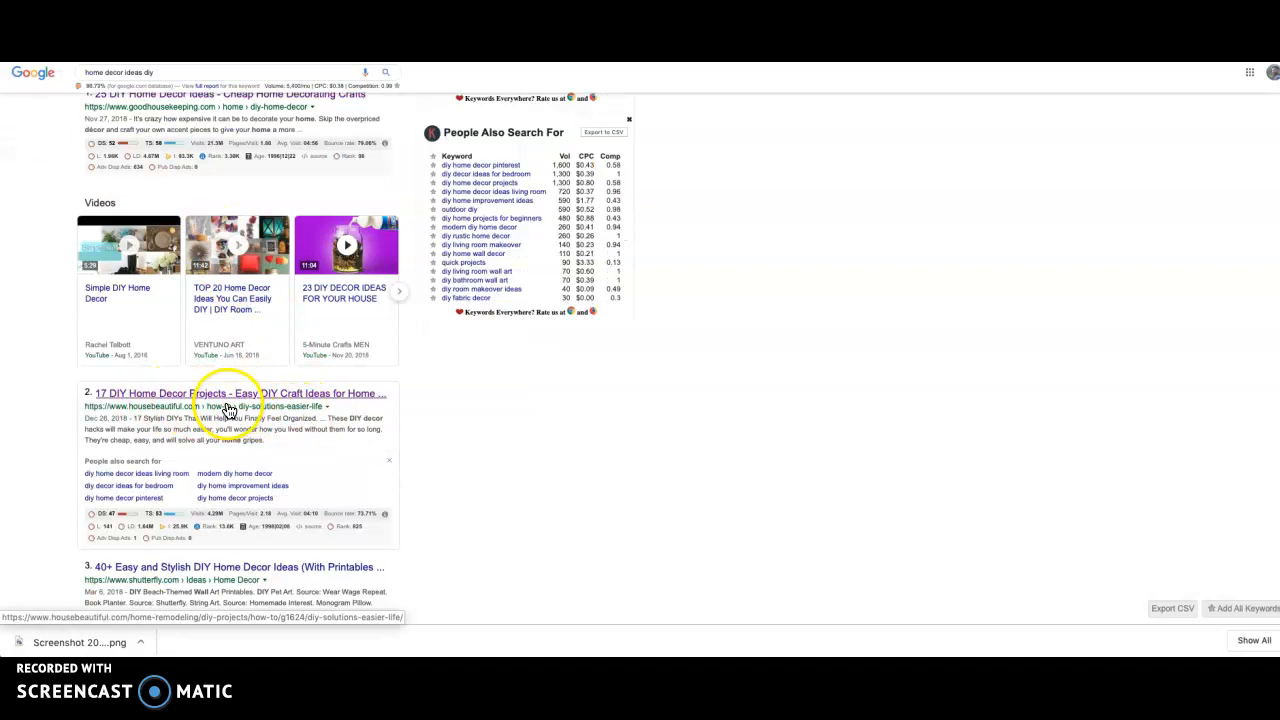
pyautogui.moveTo(258, 404)
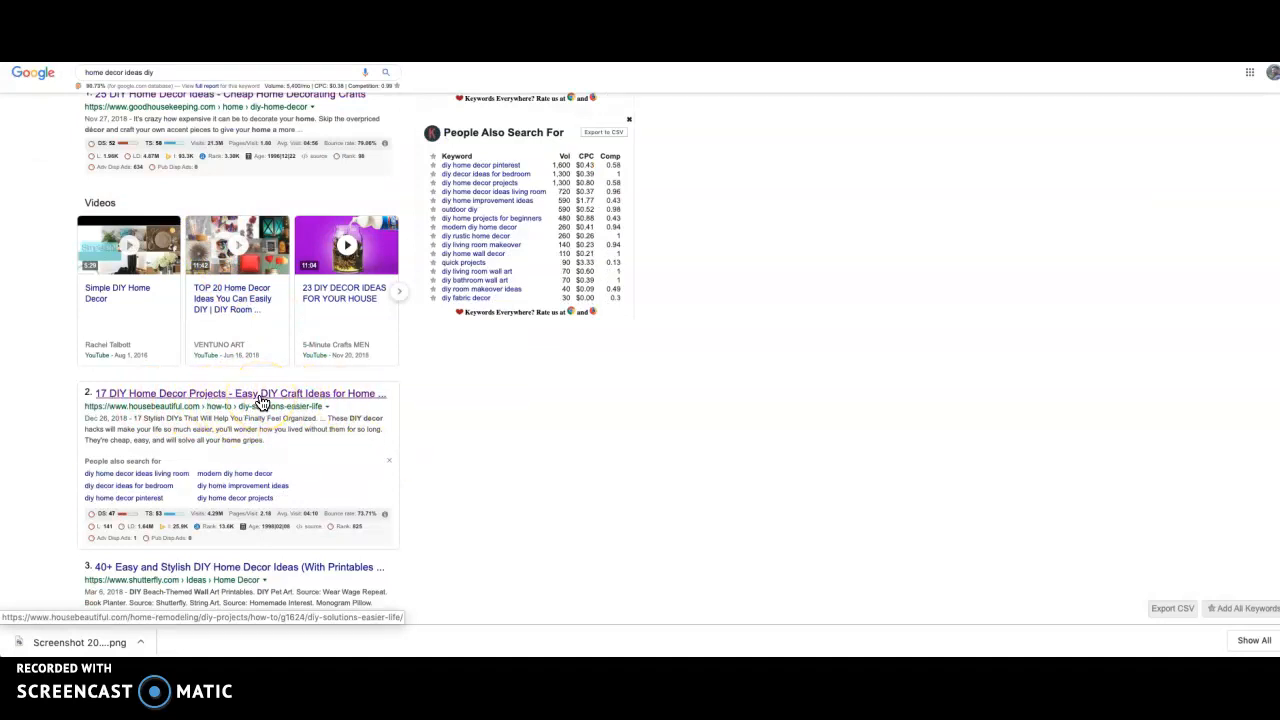
# Open the House Beautiful '17 DIY Home Decor Projects' article from the Google results.
pyautogui.click(252, 404)
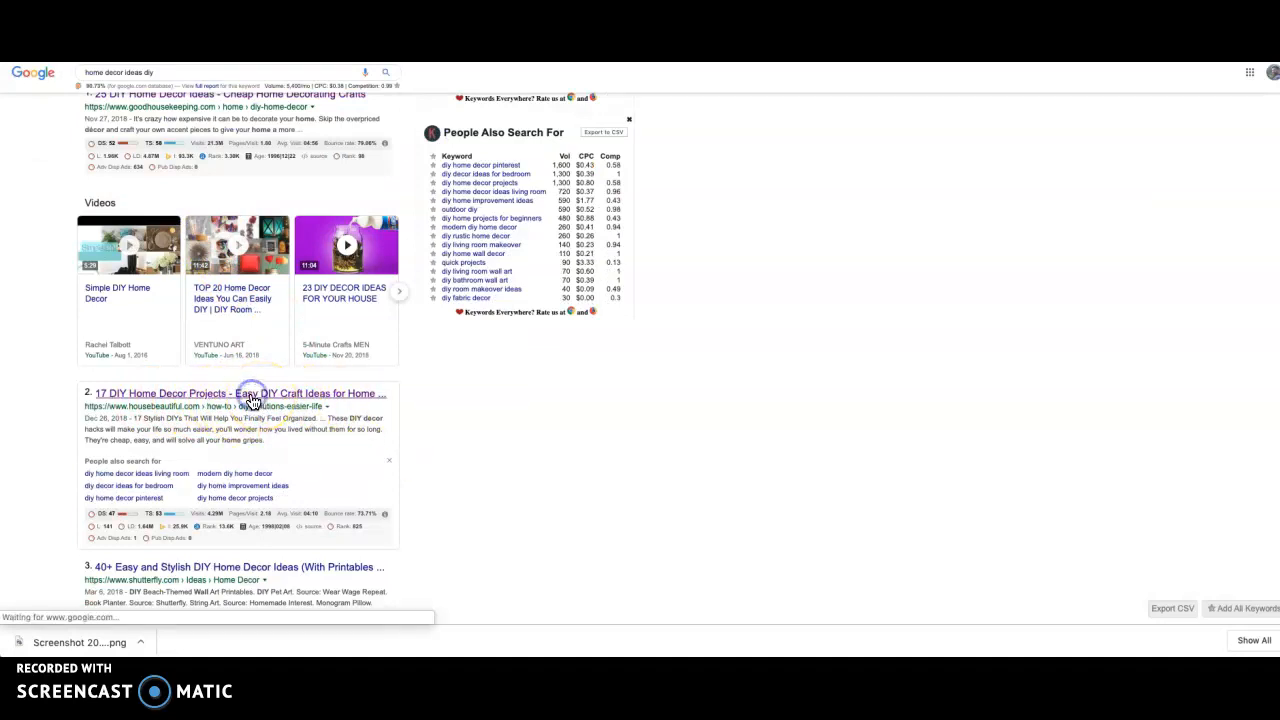
pyautogui.click(252, 402)
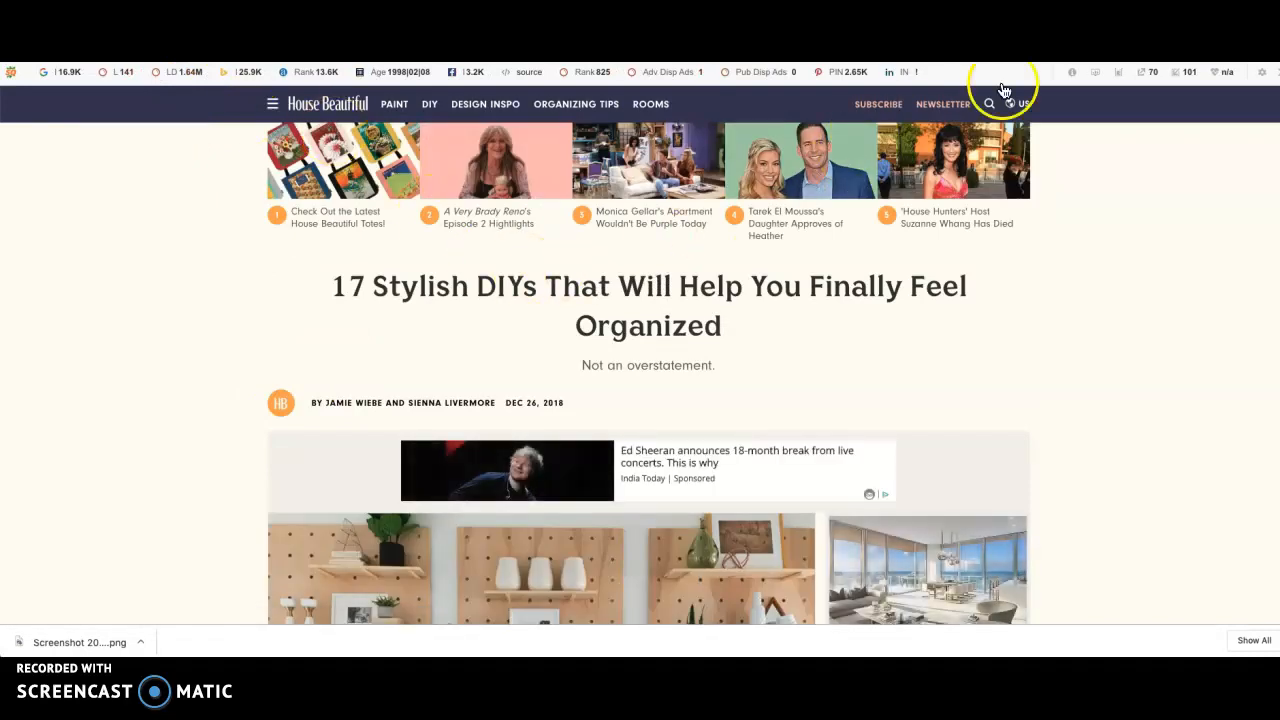
pyautogui.moveTo(996, 152)
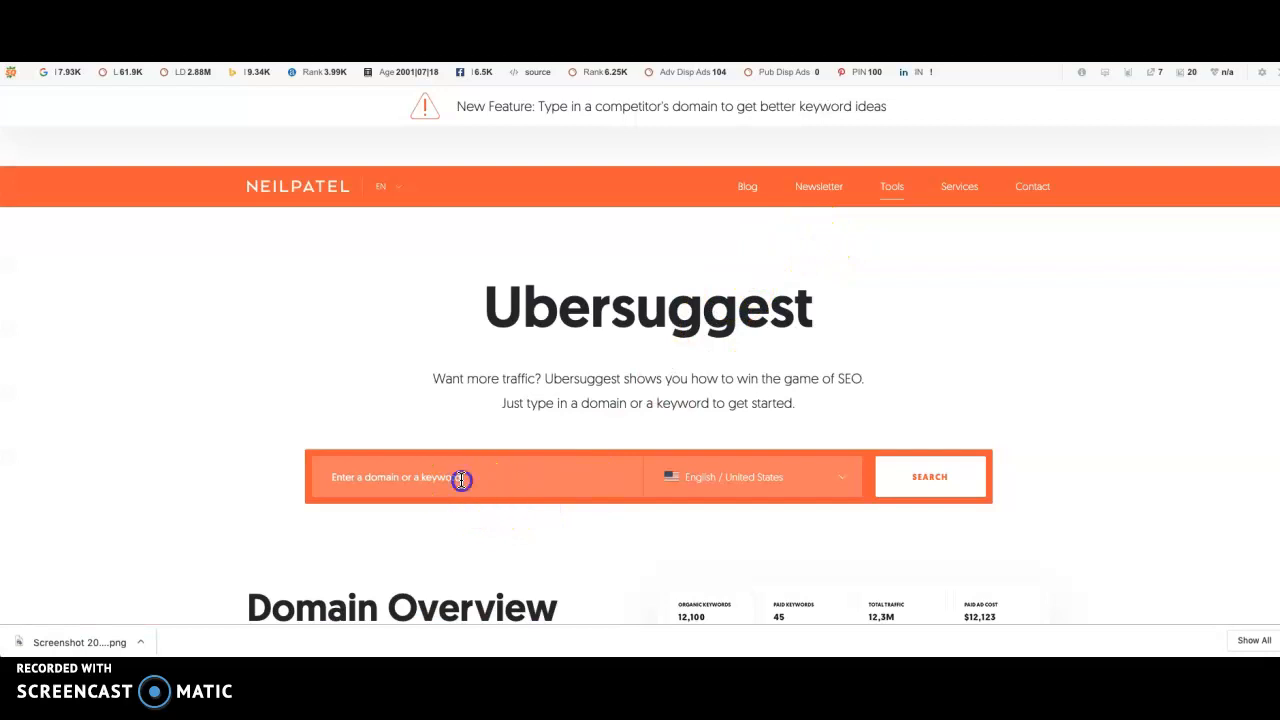
pyautogui.write('https://www.housebeautiful.com/')
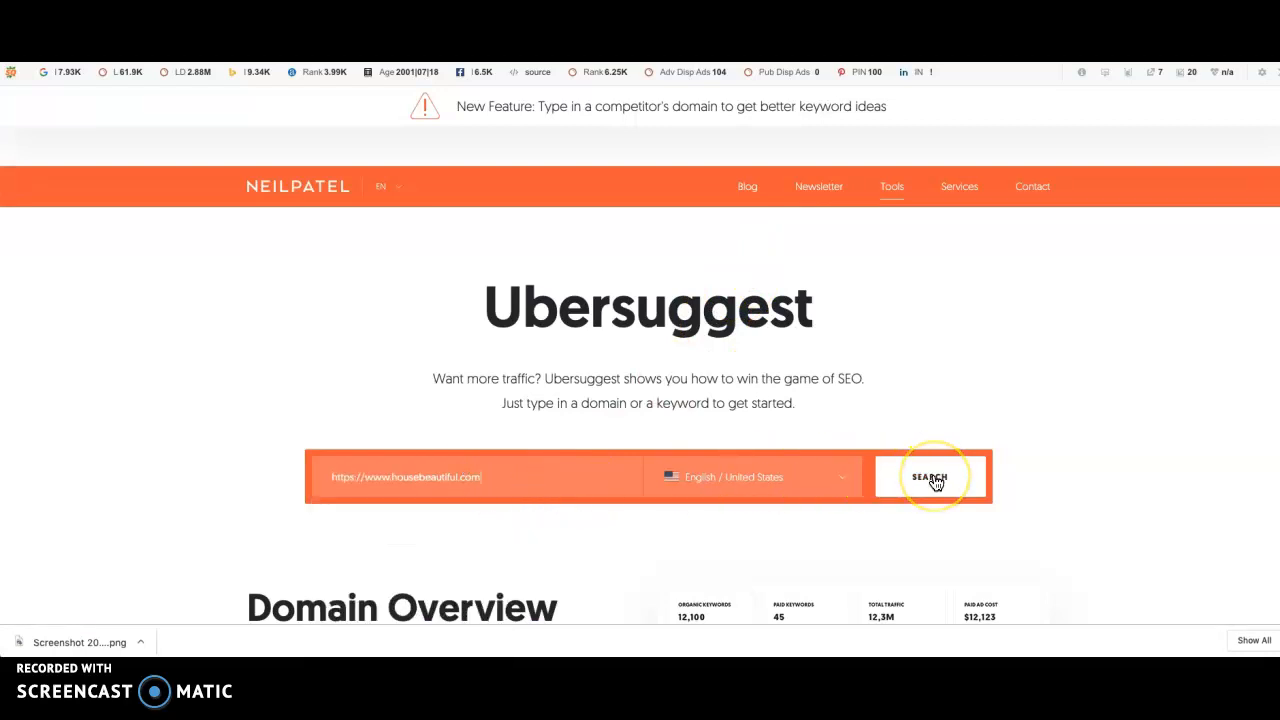
pyautogui.click(928, 478)
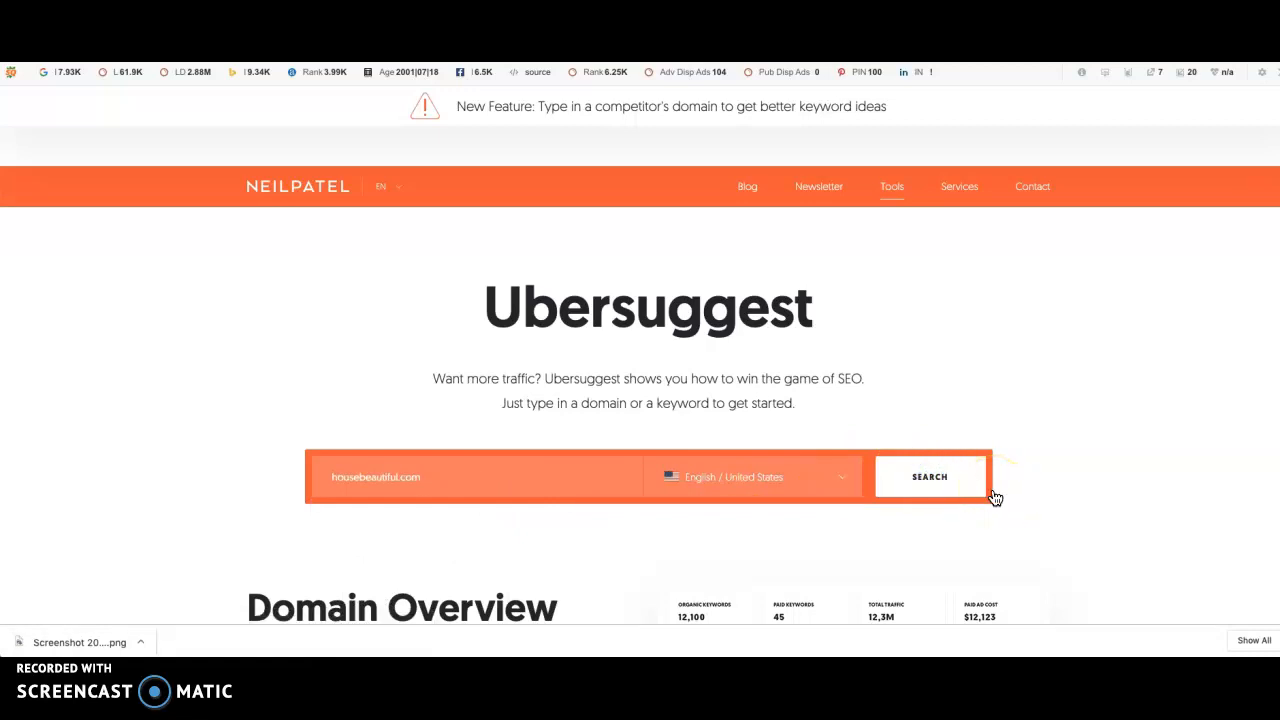
pyautogui.click(928, 476)
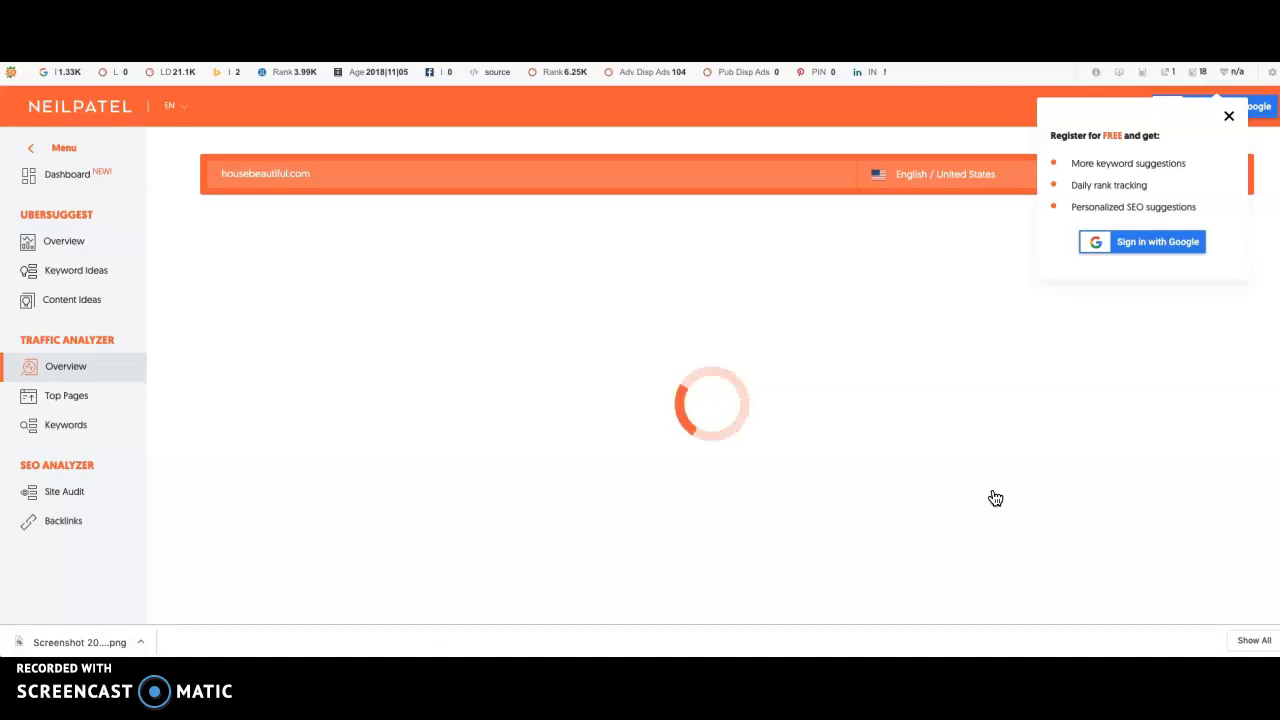
pyautogui.click(1226, 116)
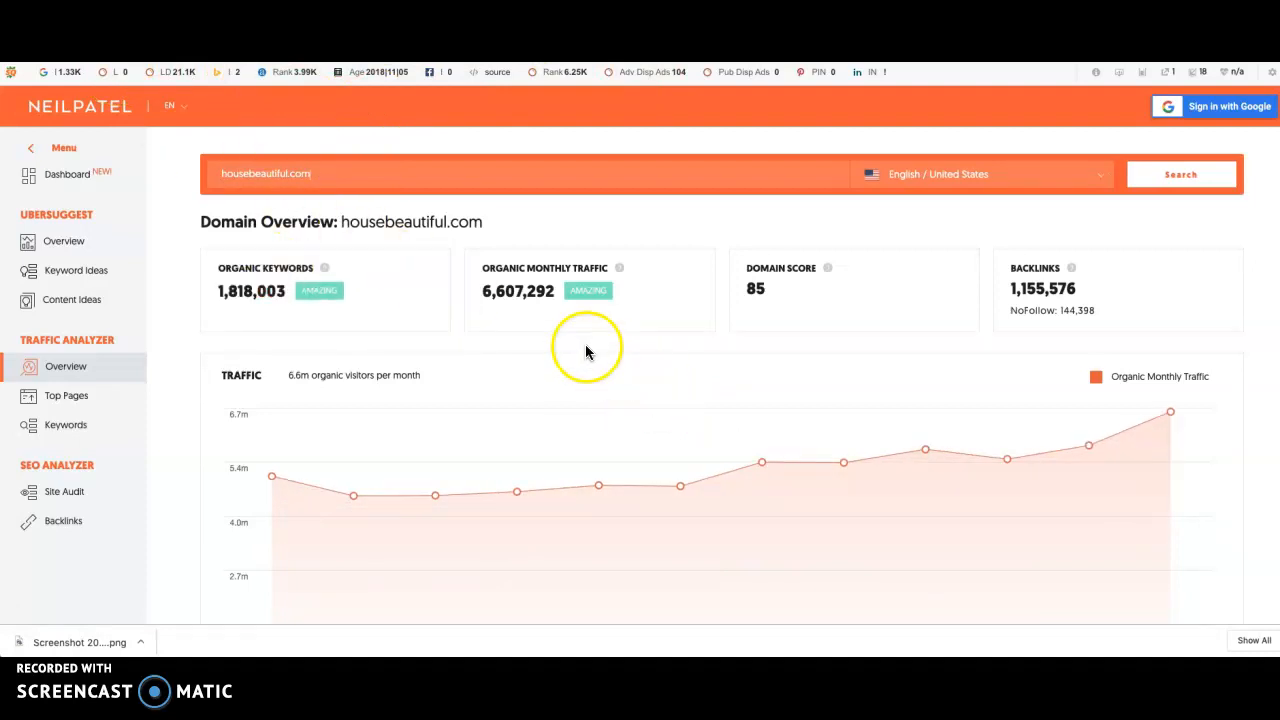
pyautogui.moveTo(696, 348)
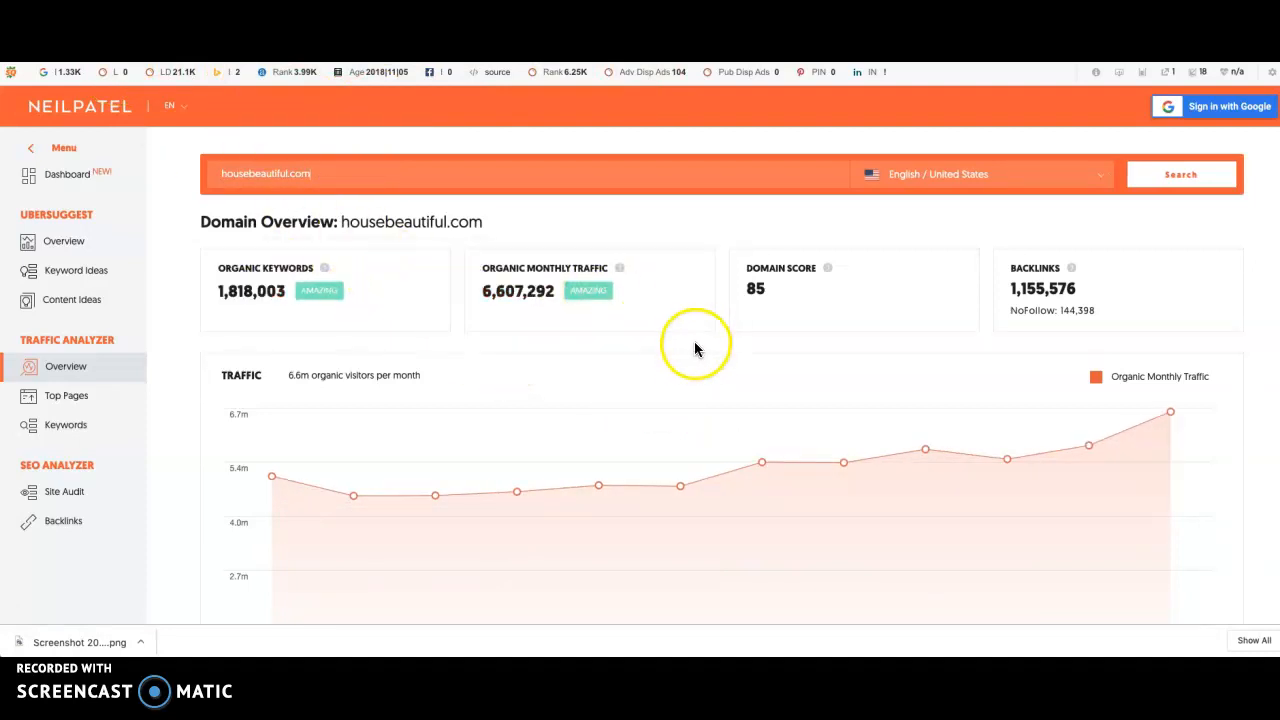
# Scroll the housebeautiful.com overview down to the Top SEO Pages table with visits, backlinks and shares.
pyautogui.scroll(-3)
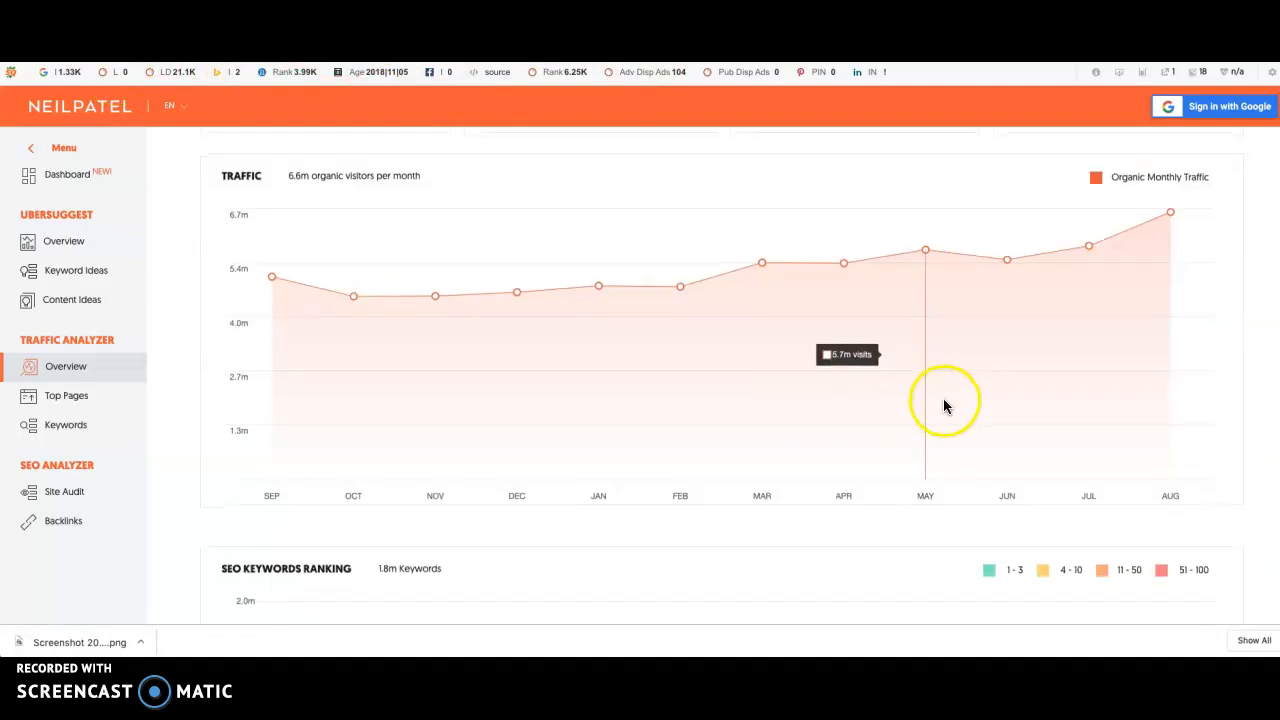
pyautogui.scroll(-3)
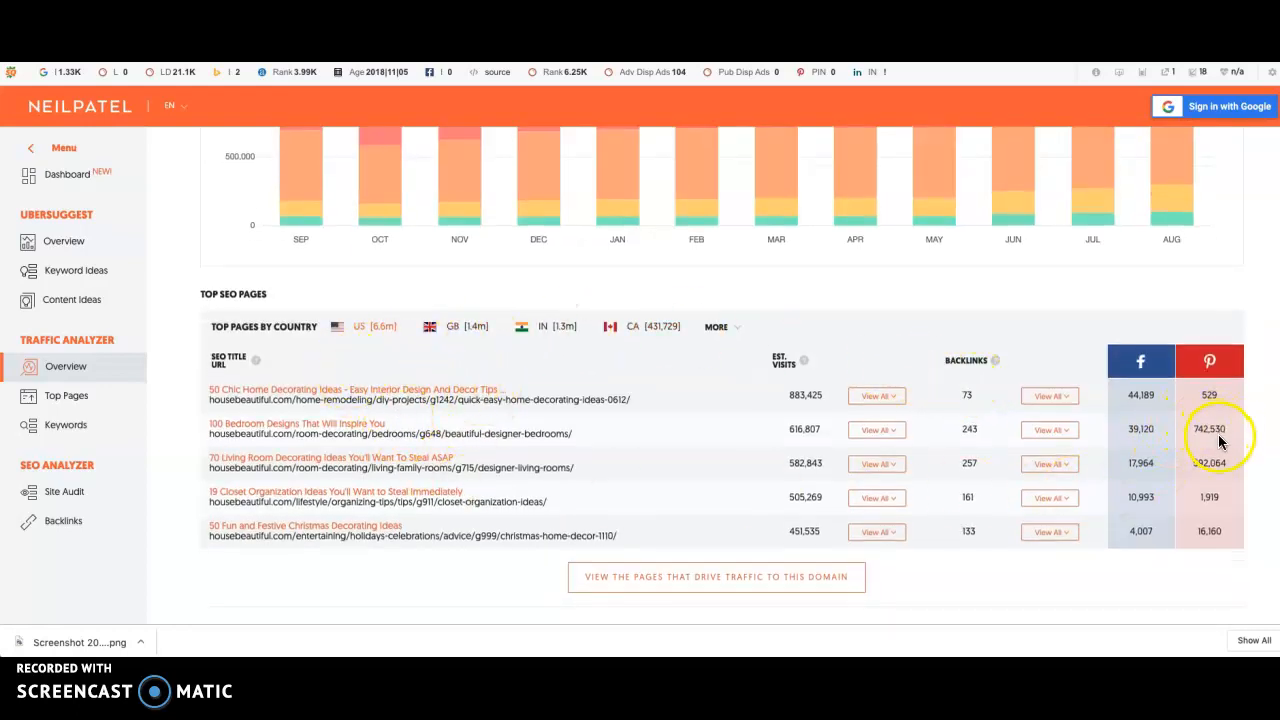
pyautogui.moveTo(1160, 396)
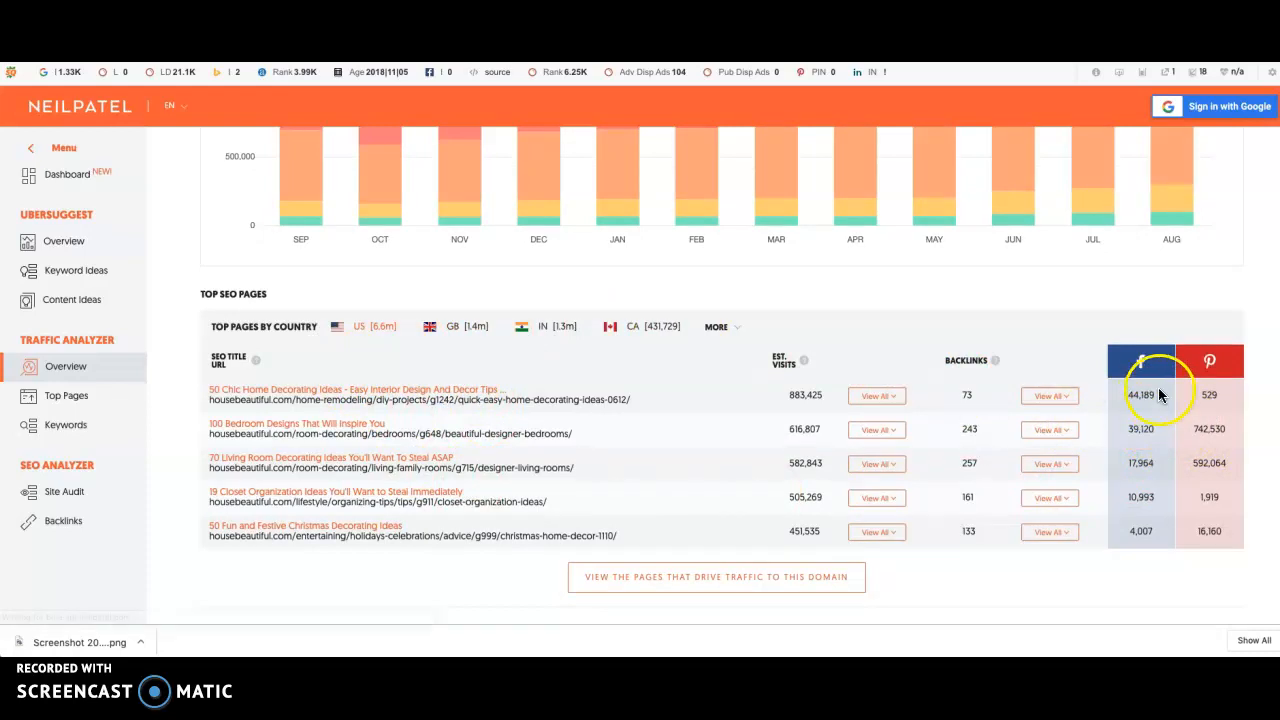
pyautogui.moveTo(588, 424)
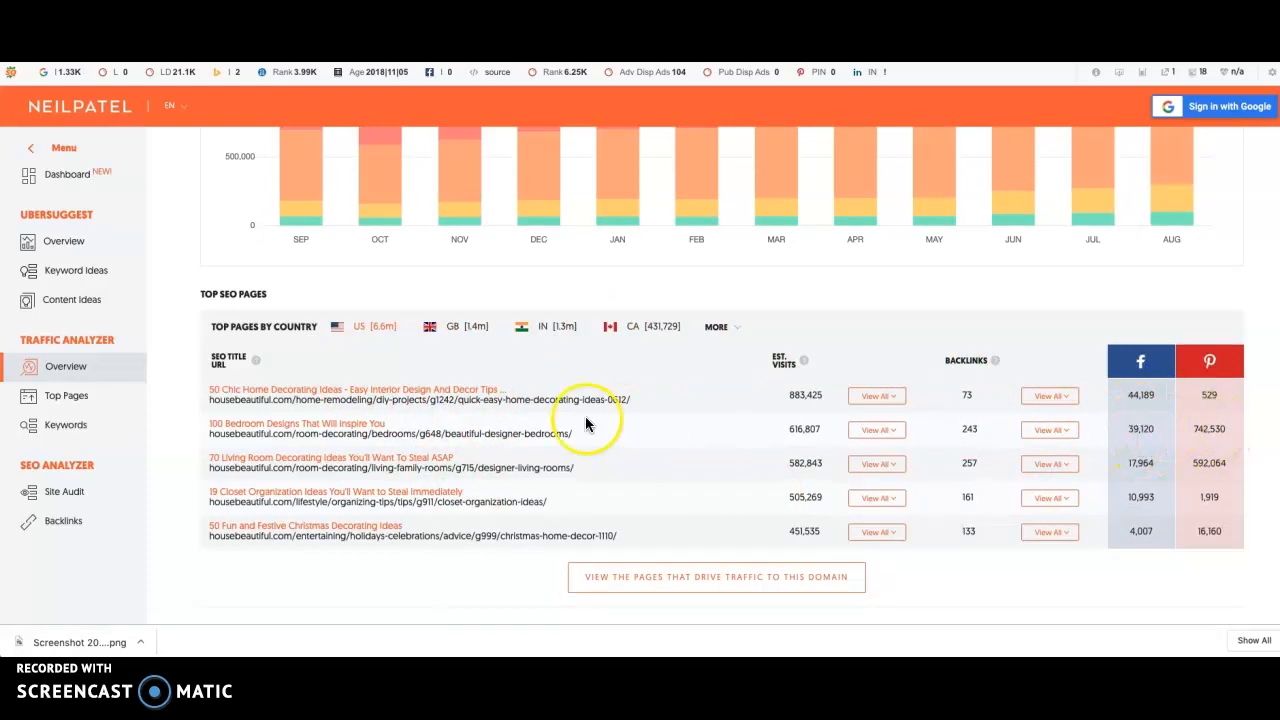
pyautogui.moveTo(228, 360)
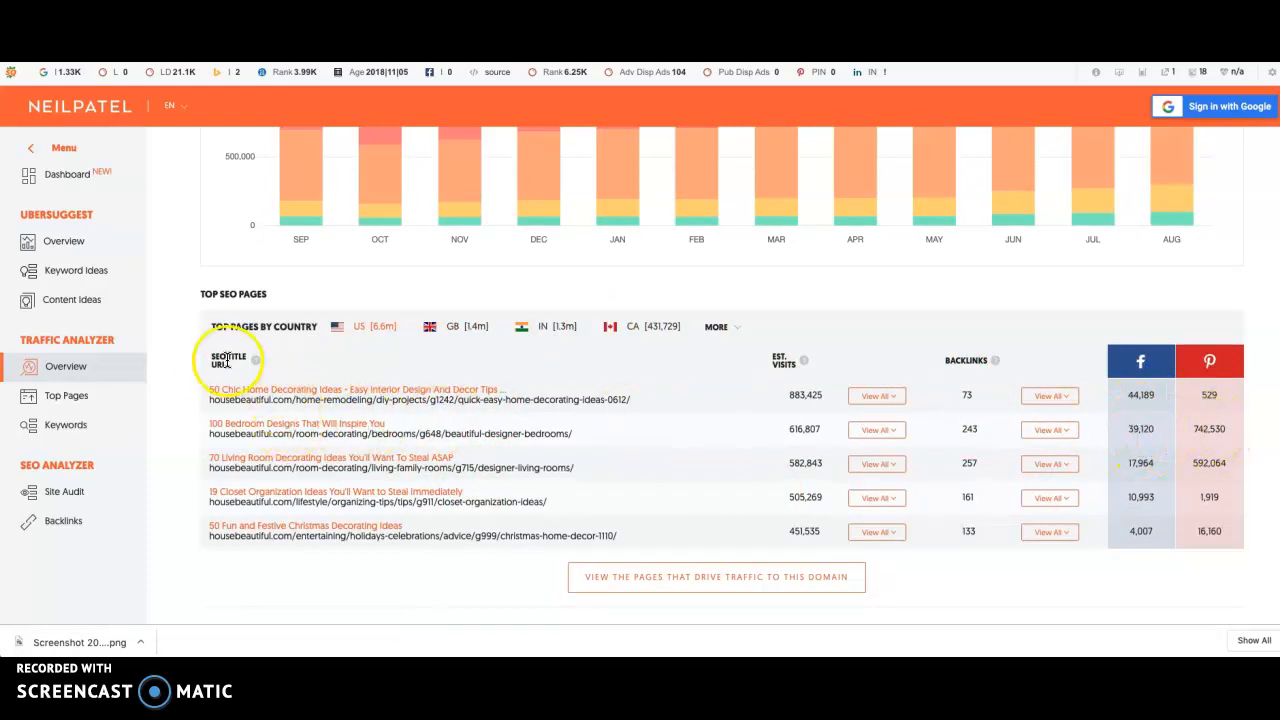
pyautogui.moveTo(656, 584)
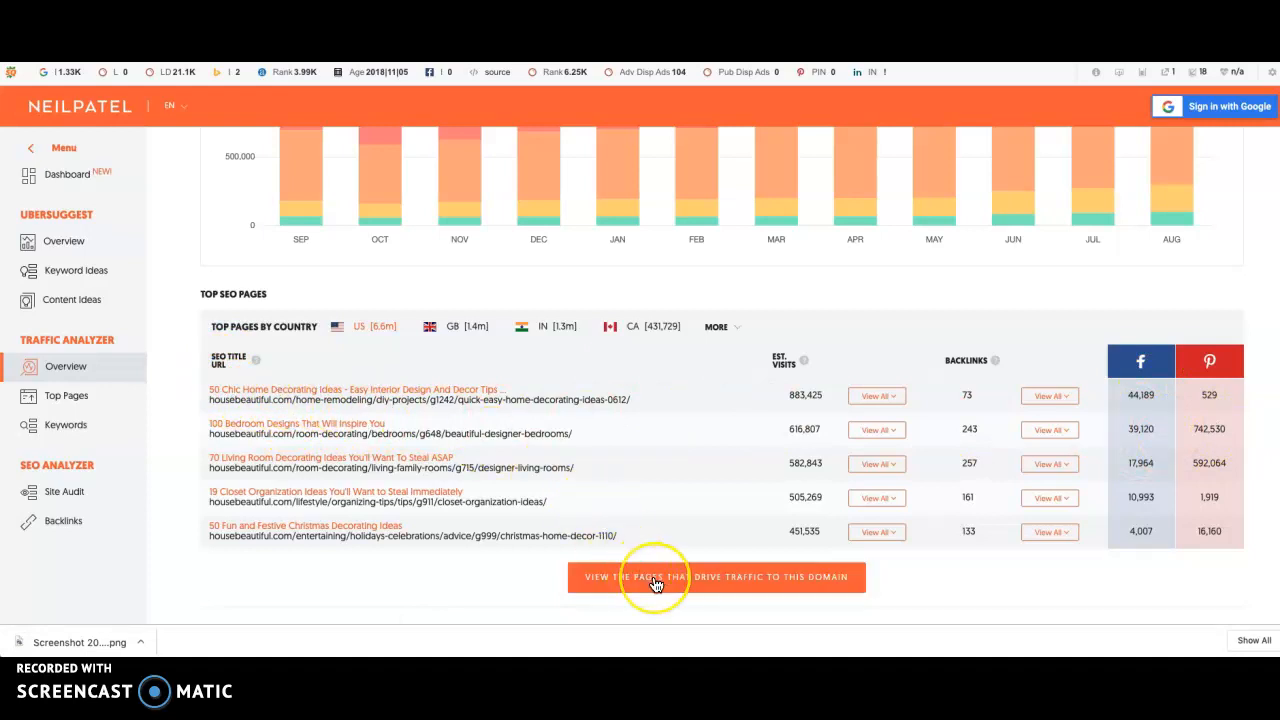
# View the full list of pages that drive traffic to housebeautiful.com.
pyautogui.click(656, 576)
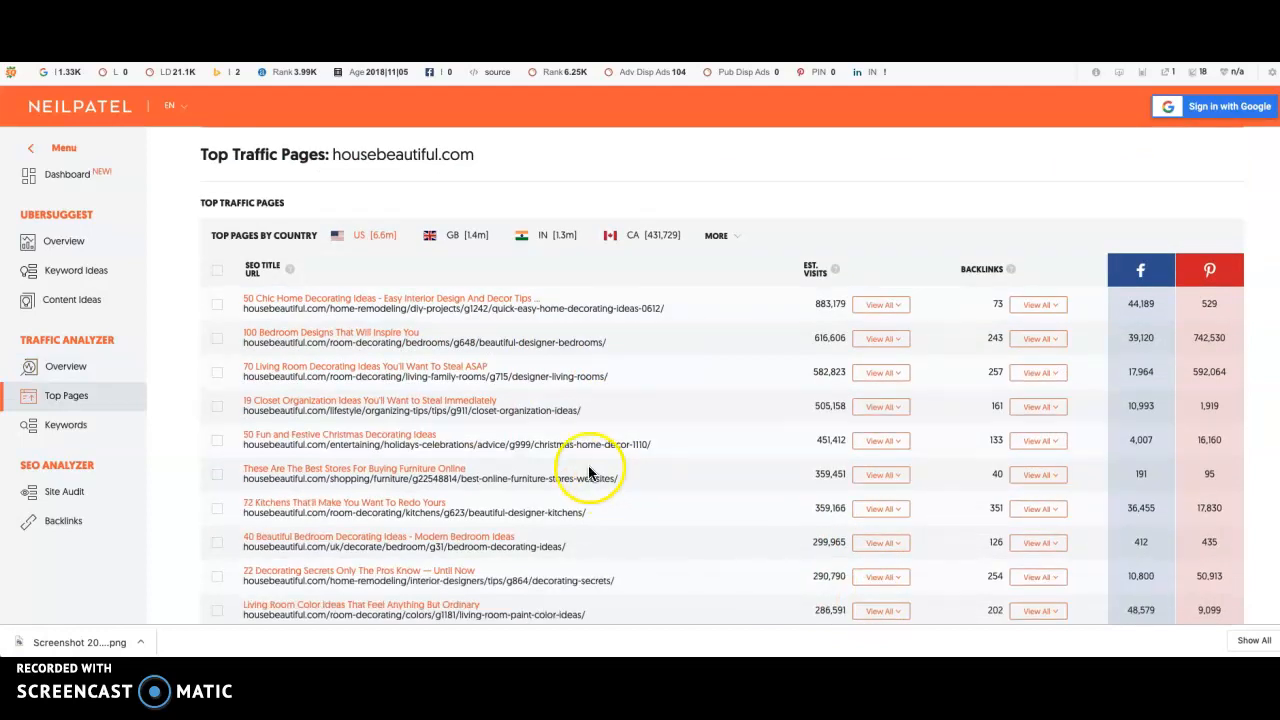
pyautogui.moveTo(340, 374)
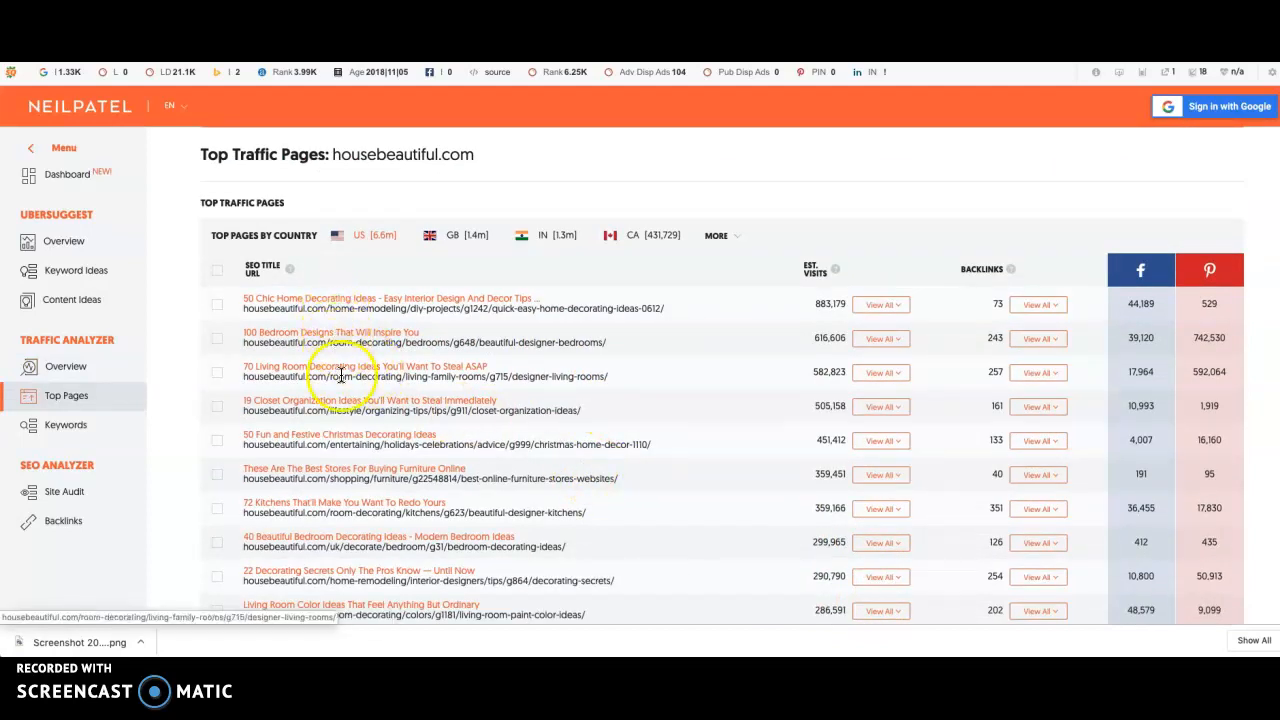
pyautogui.moveTo(390, 580)
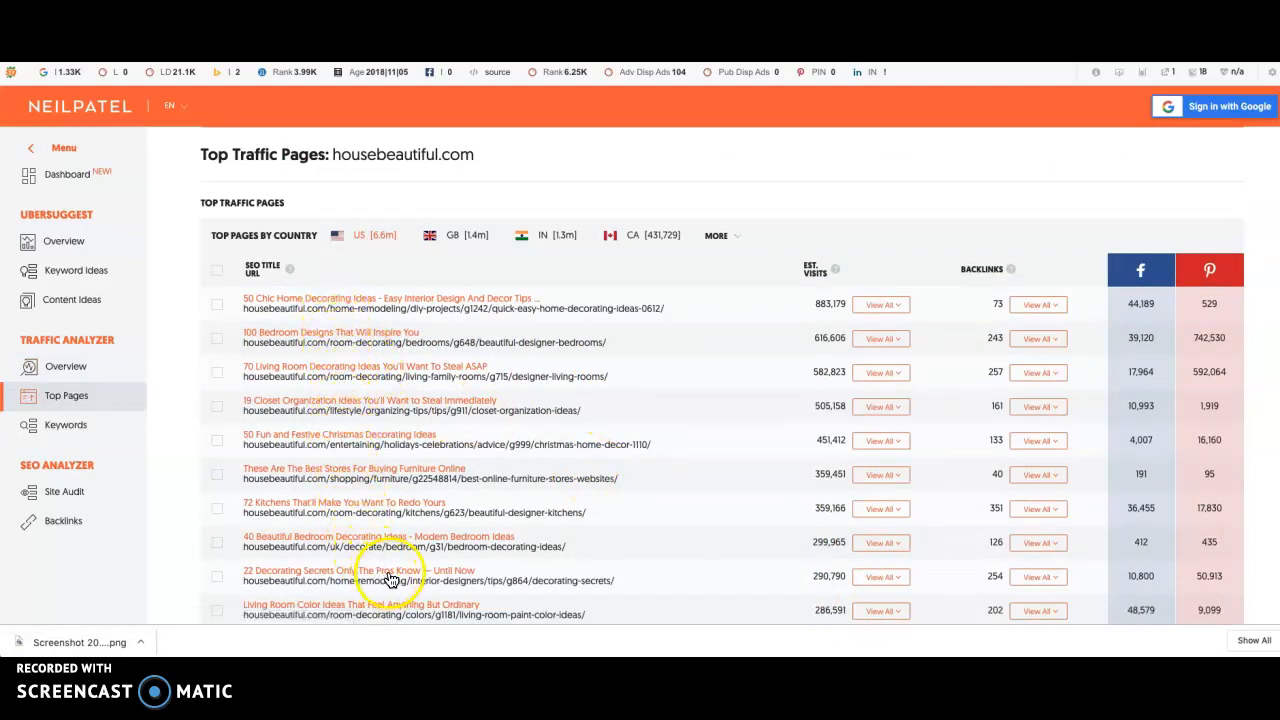
pyautogui.moveTo(432, 564)
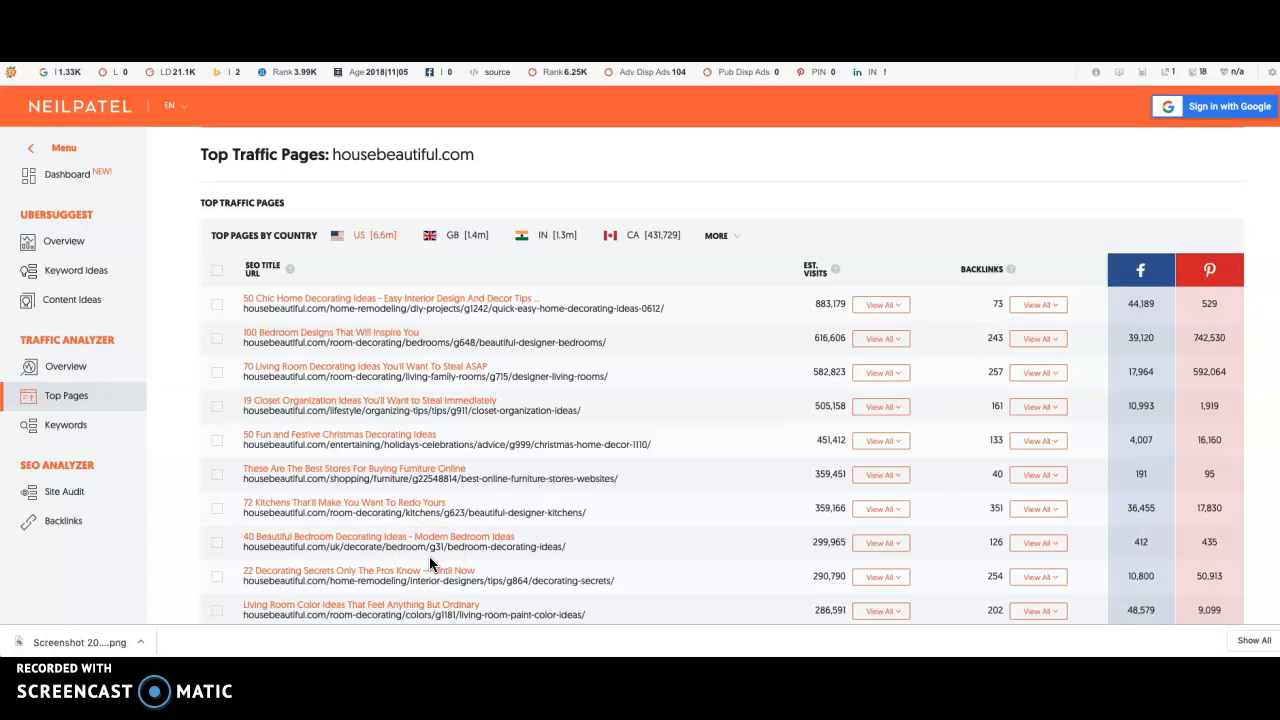
pyautogui.moveTo(312, 308)
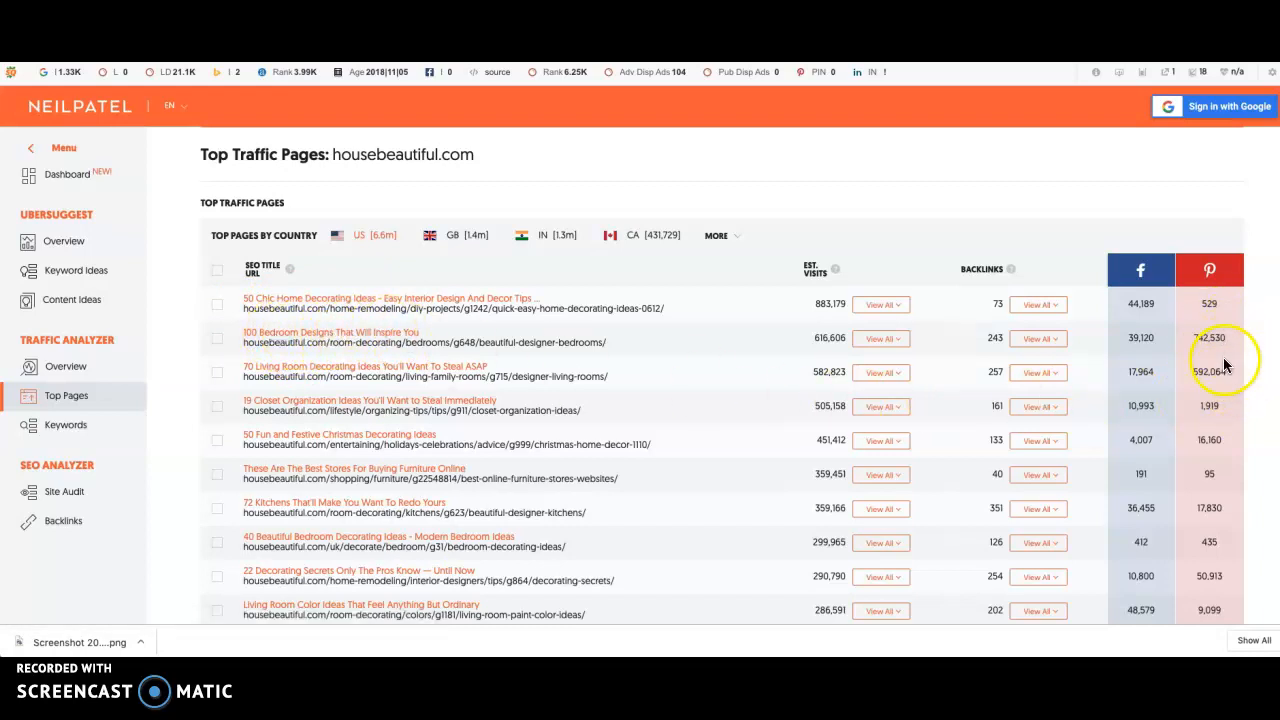
# Scroll the Top Traffic Pages list down to lower-traffic bathroom, backsplash and gift guide pages.
pyautogui.scroll(-3)
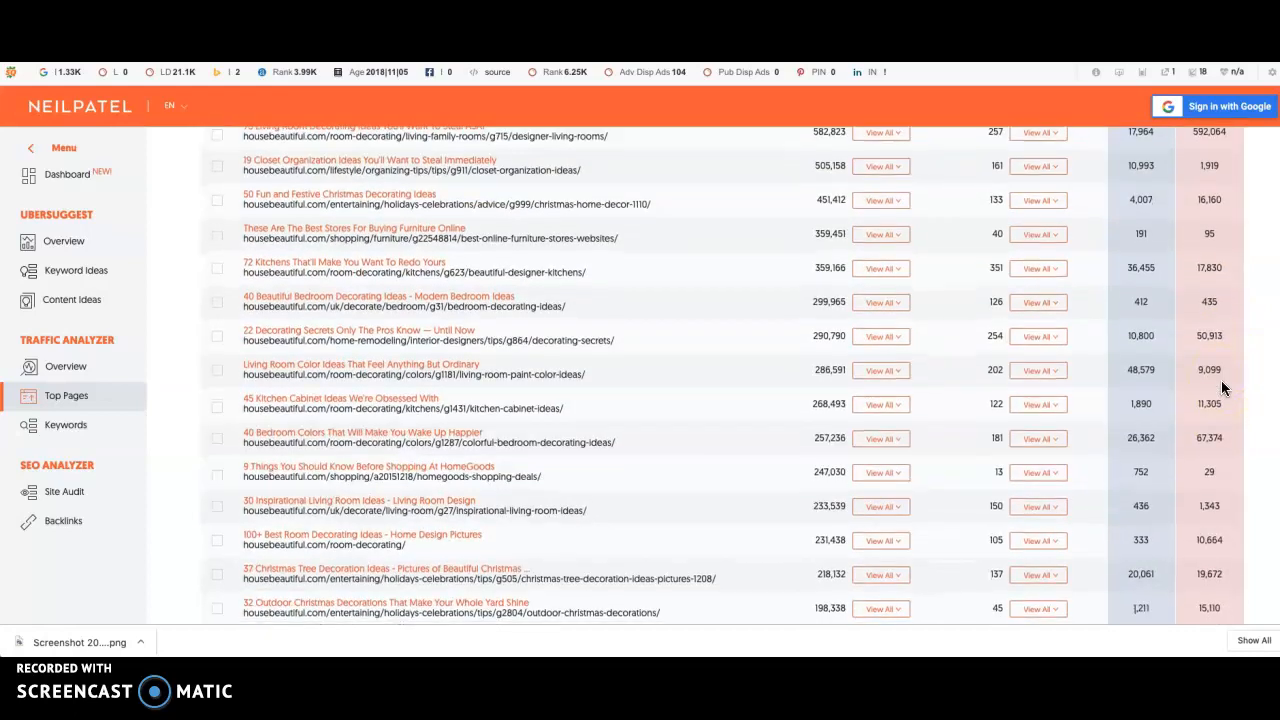
pyautogui.scroll(-3)
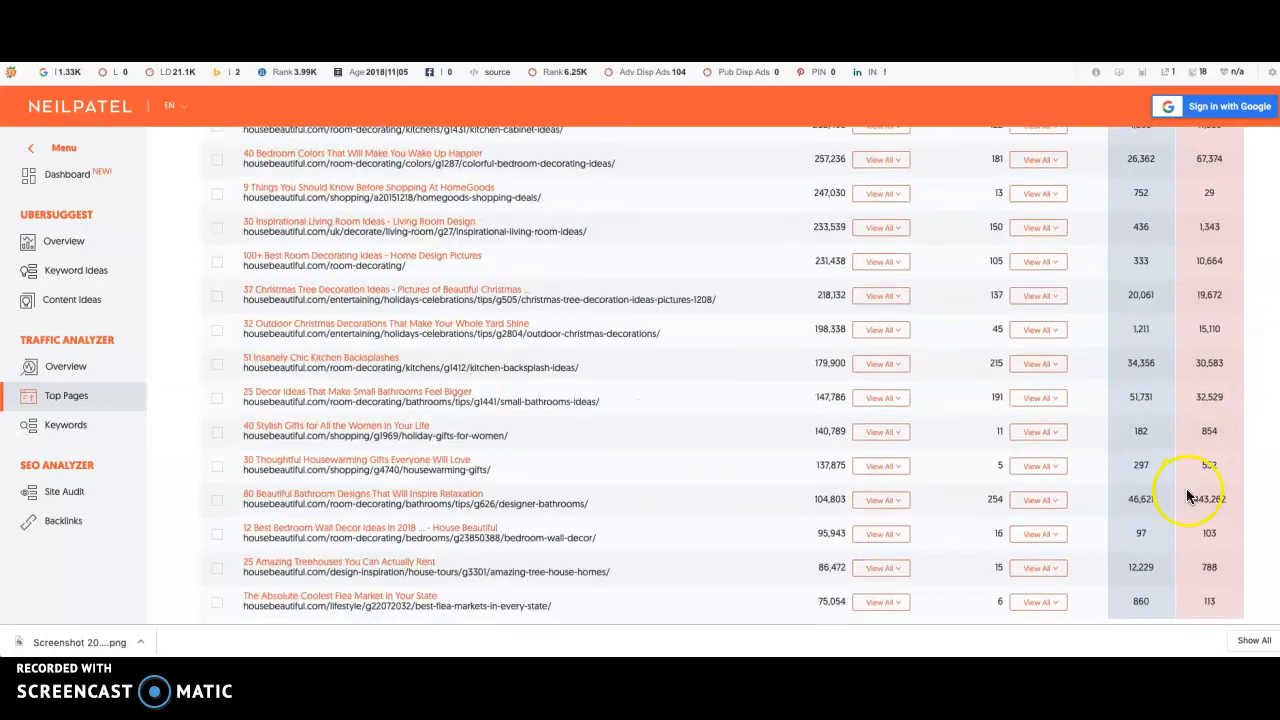
pyautogui.moveTo(410, 504)
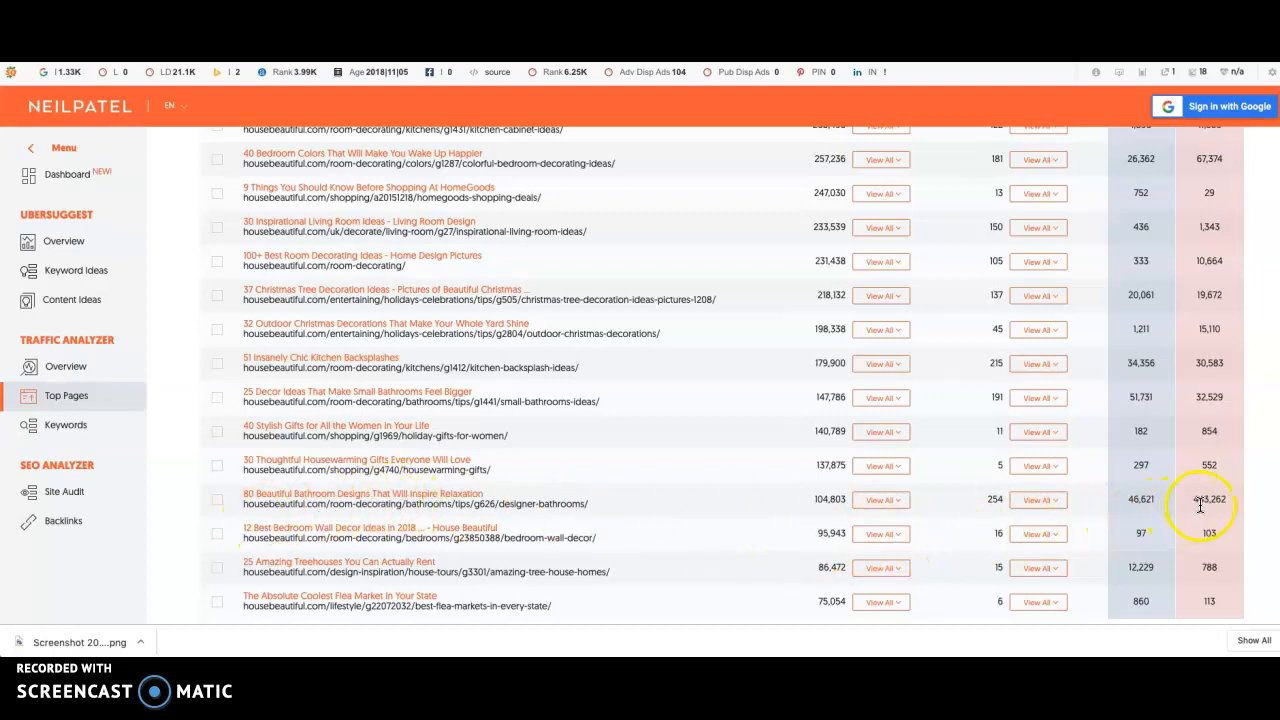
pyautogui.moveTo(324, 502)
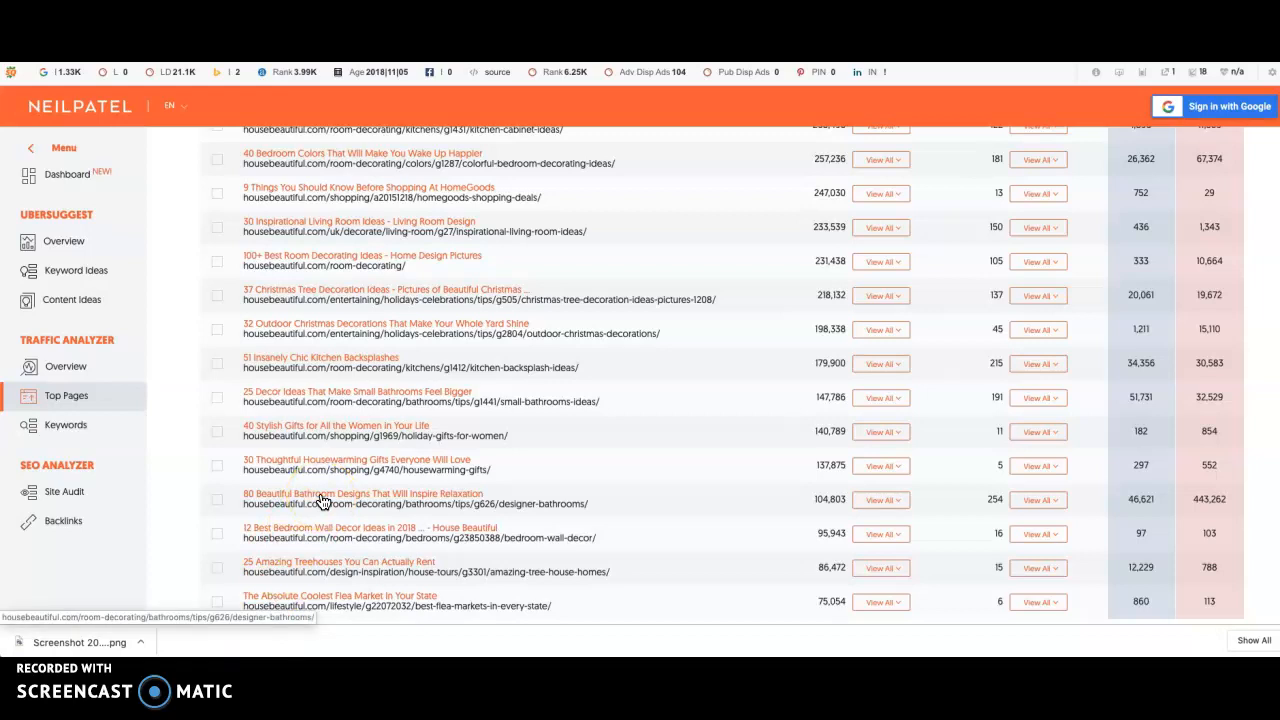
pyautogui.moveTo(98, 582)
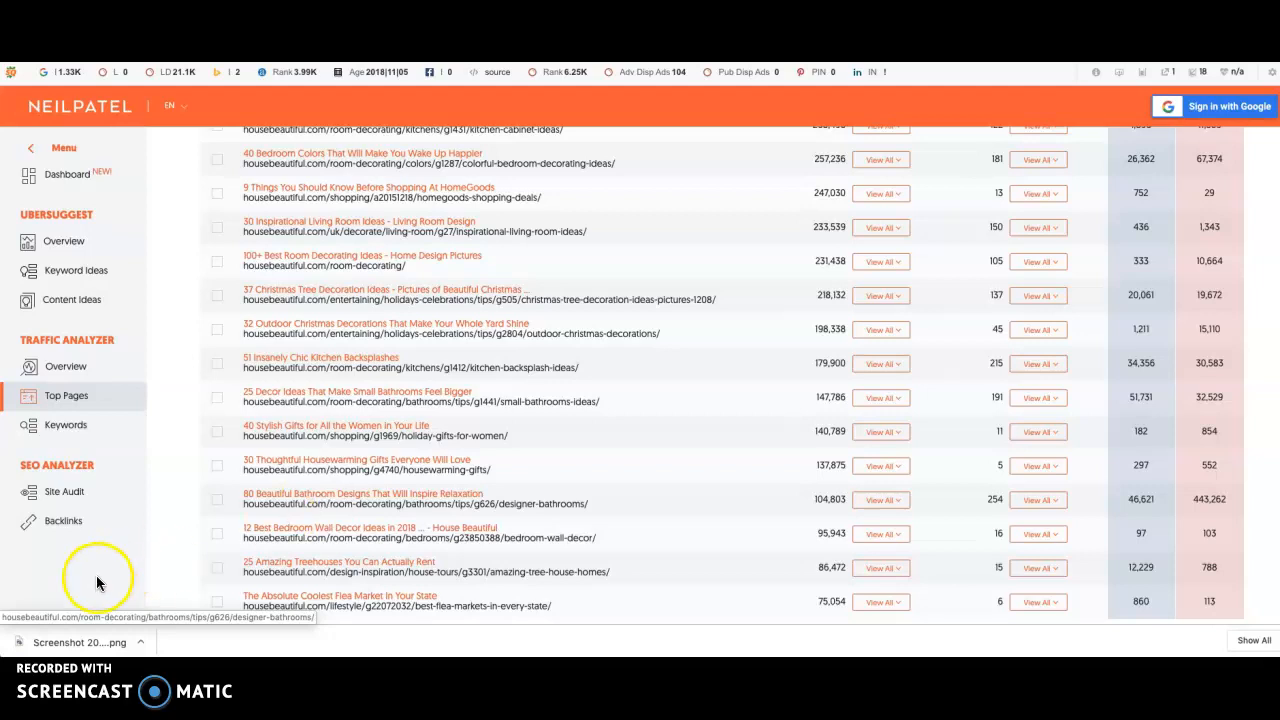